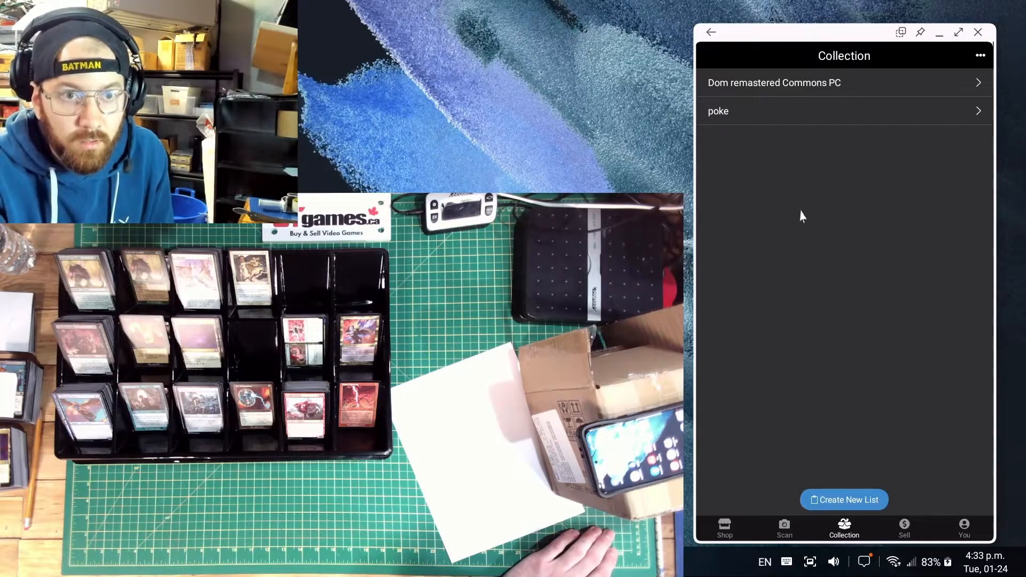
pyautogui.moveTo(762, 274)
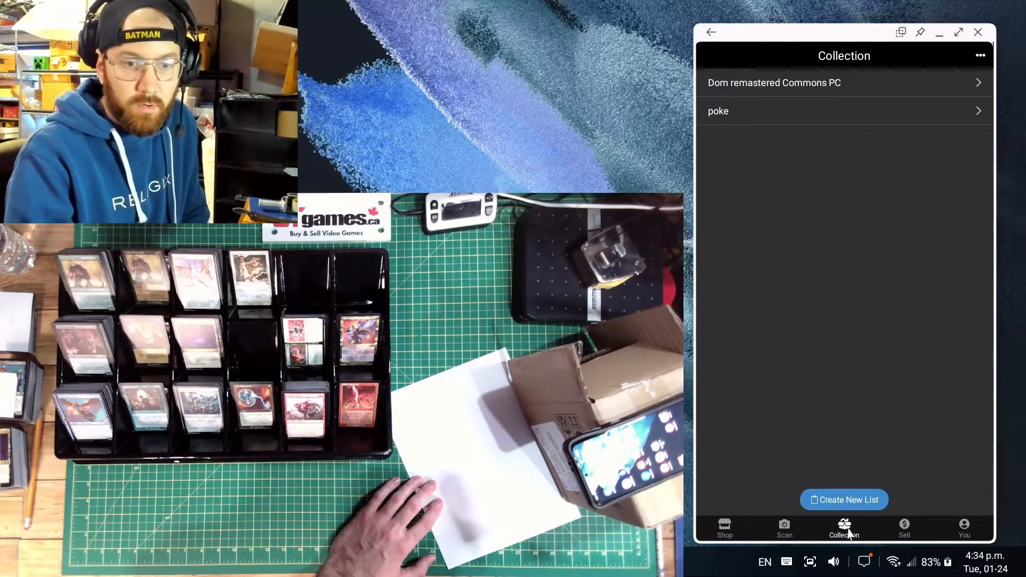
# Create a new collection list named 'dominaria Remastered Computer'.
pyautogui.click(843, 499)
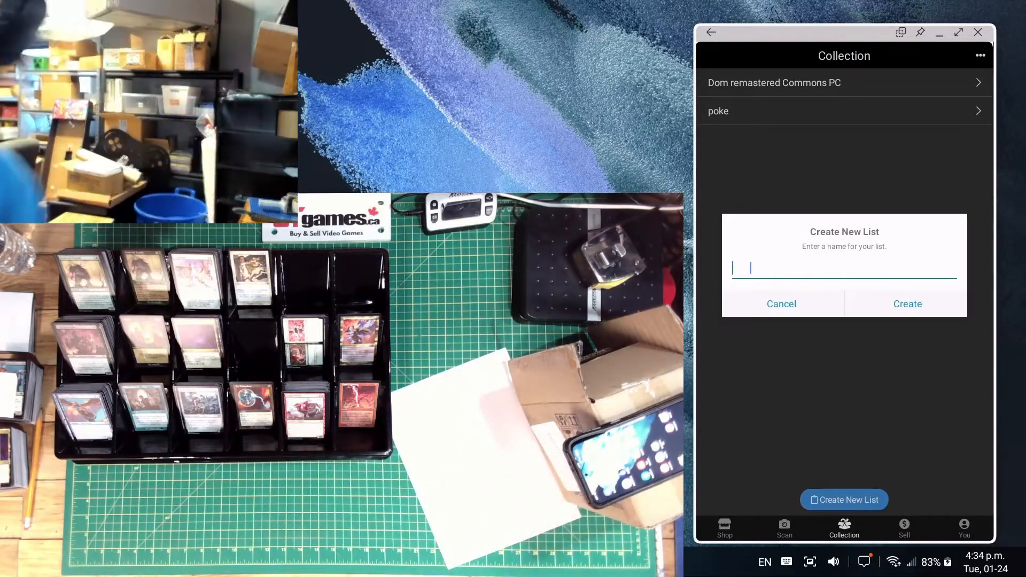
pyautogui.write('dominaria Re')
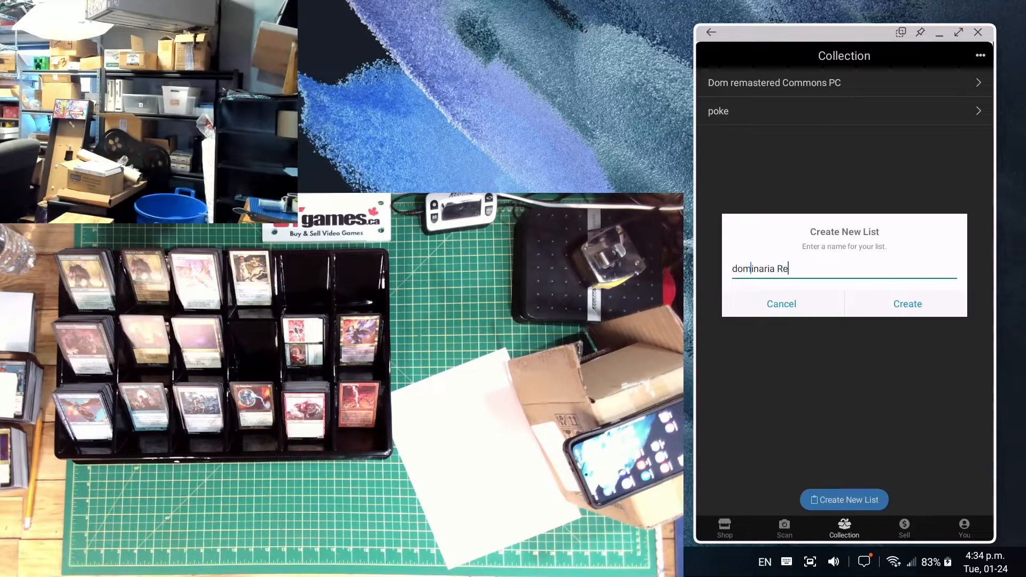
pyautogui.write('mastered')
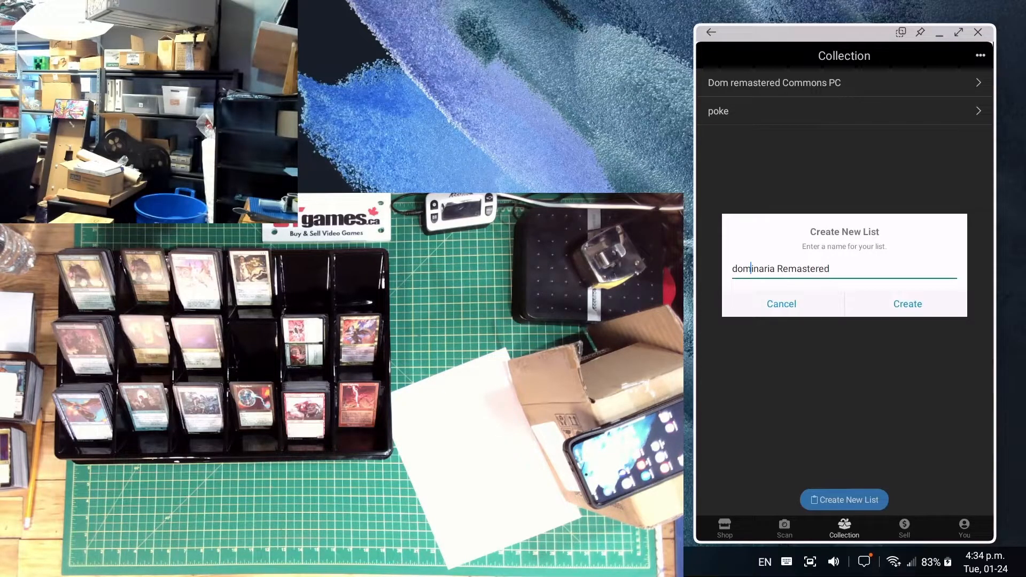
pyautogui.write('Computer')
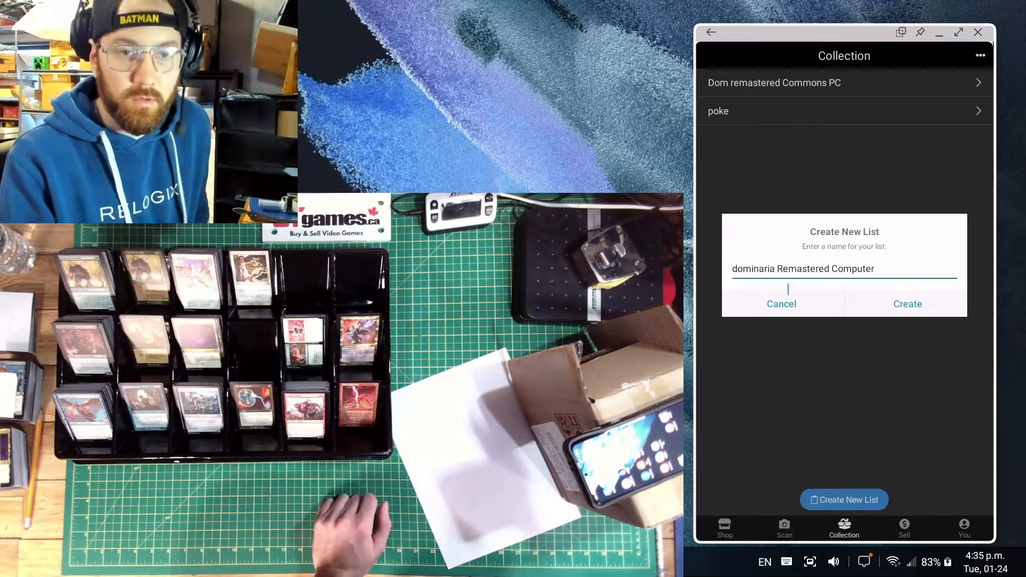
pyautogui.click(907, 303)
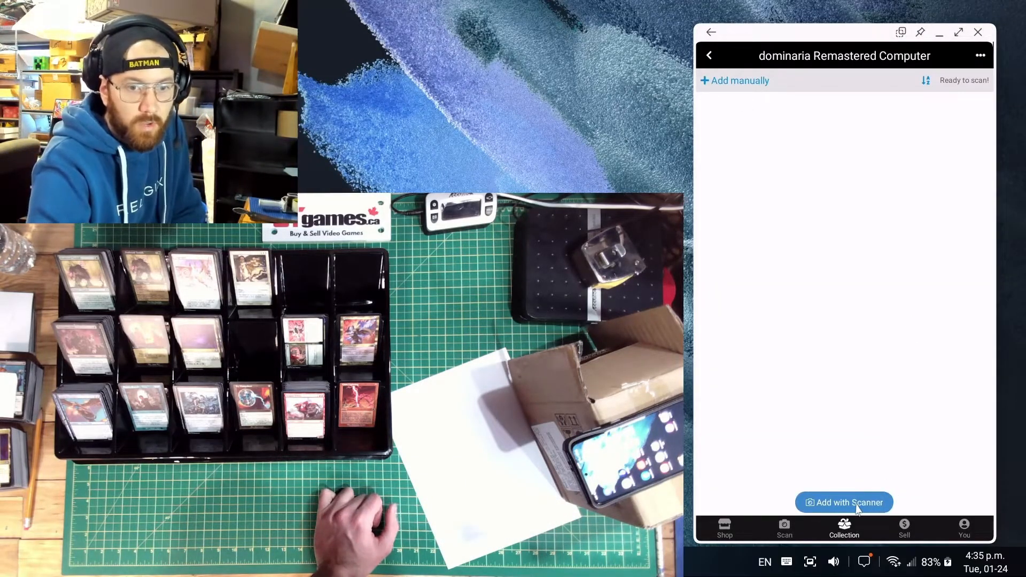
# Scan Deadwood Treefolk (Retro Frame) from Dominaria Remastered into the list as the first card.
pyautogui.click(843, 502)
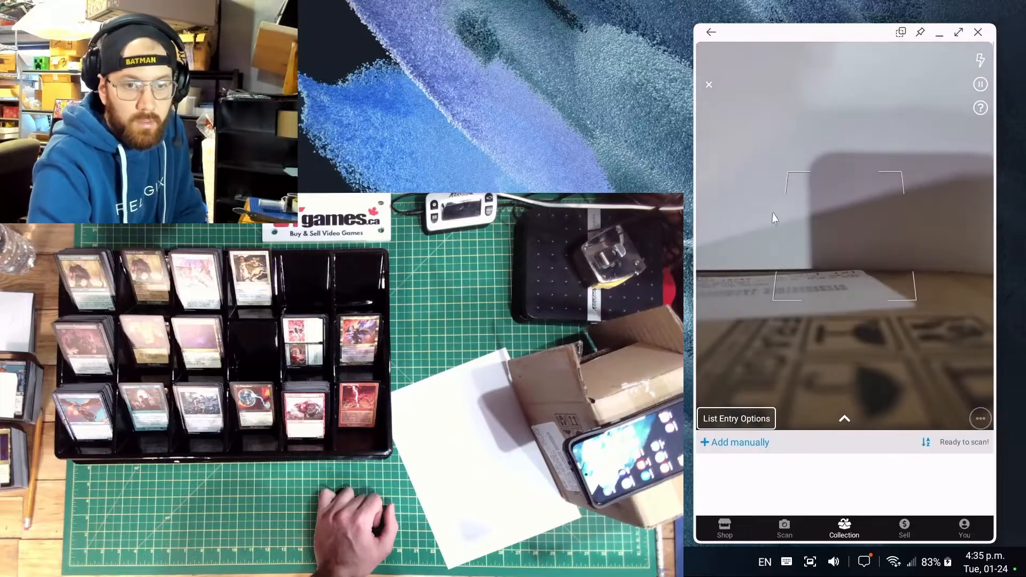
pyautogui.moveTo(852, 218)
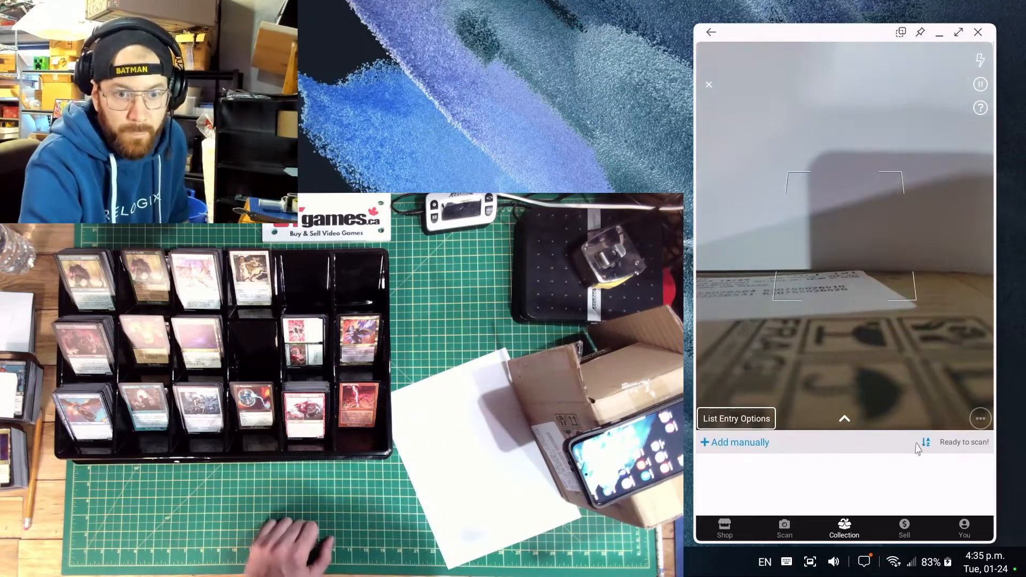
pyautogui.click(844, 419)
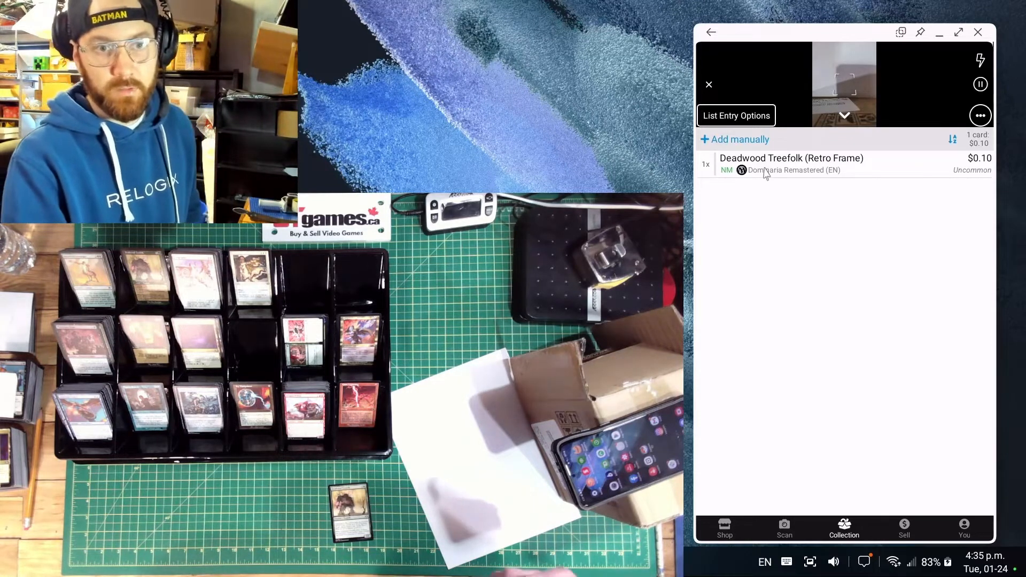
pyautogui.moveTo(841, 179)
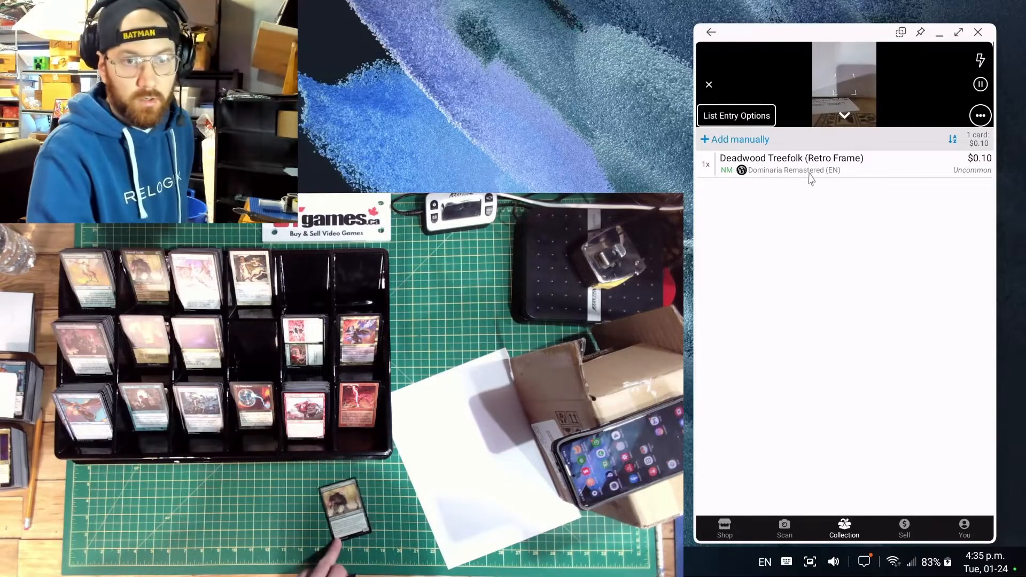
# Change the scanned Deadwood Treefolk to its regular Dominaria Remastered printing.
pyautogui.click(790, 163)
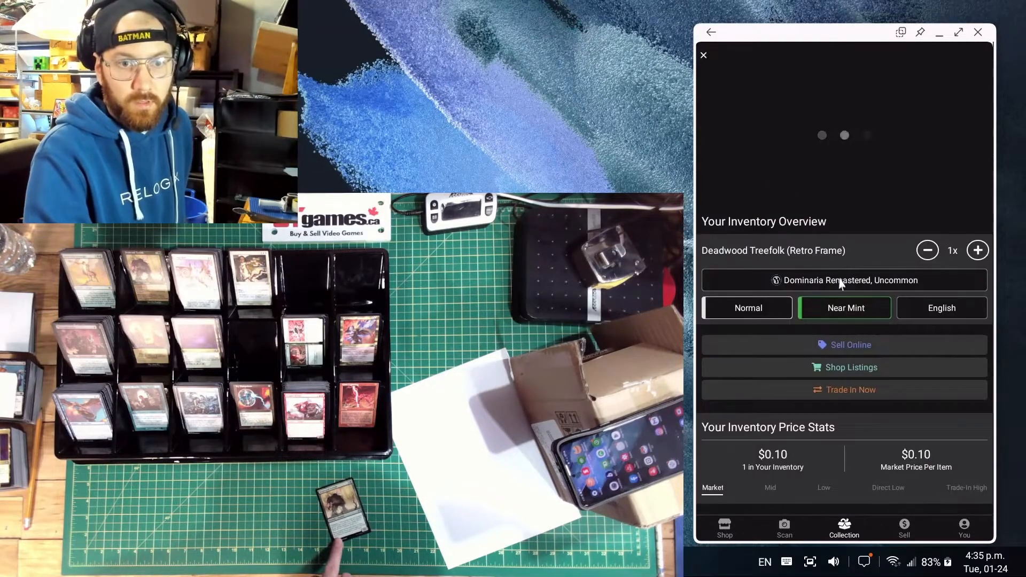
pyautogui.click(844, 280)
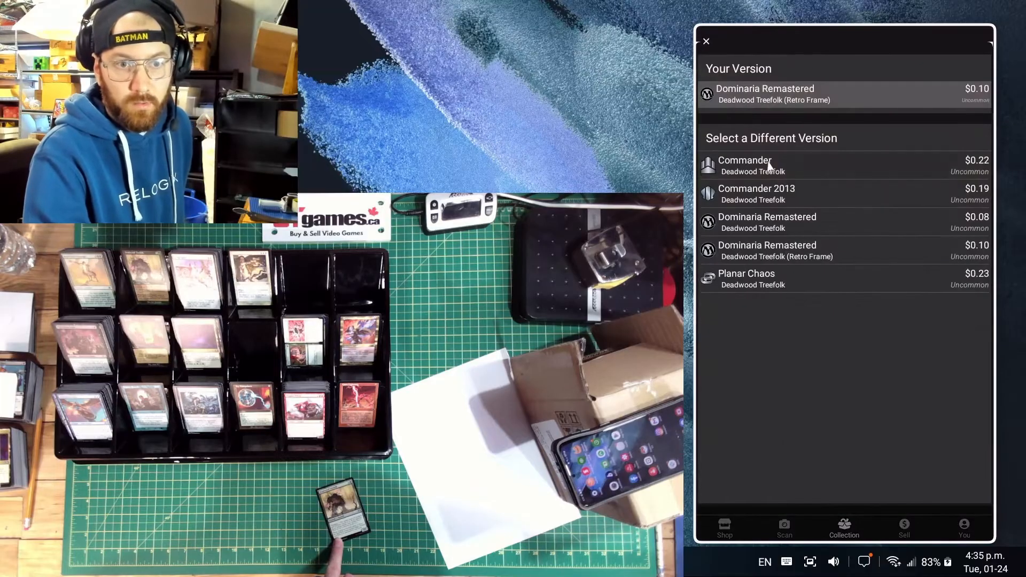
pyautogui.moveTo(810, 267)
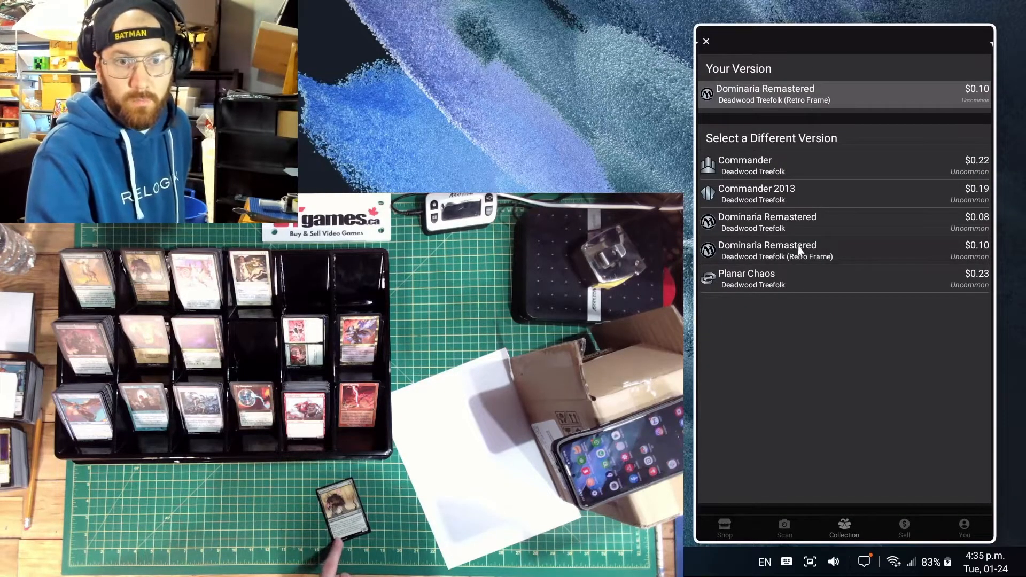
pyautogui.click(768, 222)
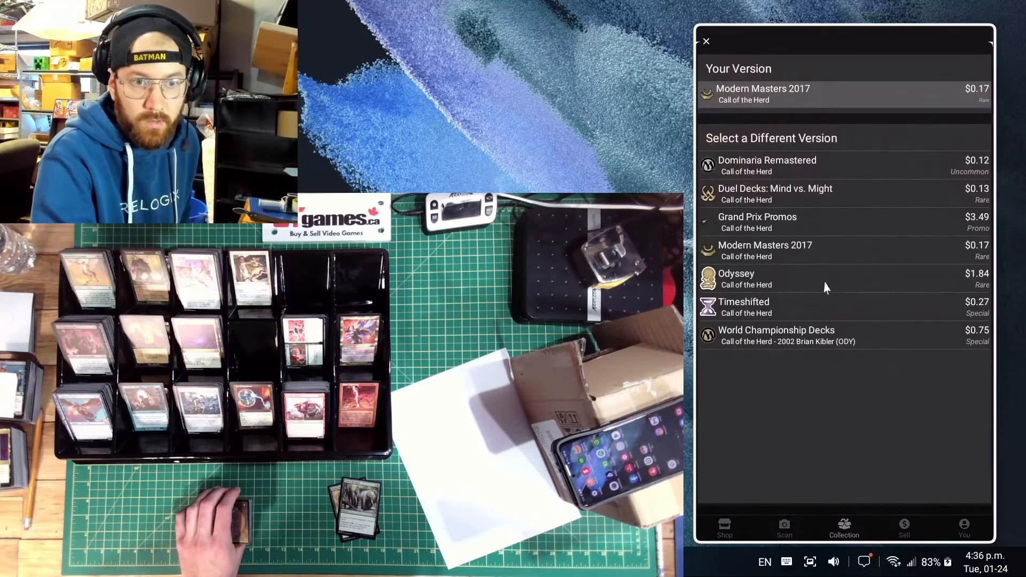
# Set Call of the Herd to Dominaria Remastered and bring up Squirrel Nest's alternative printings.
pyautogui.click(766, 164)
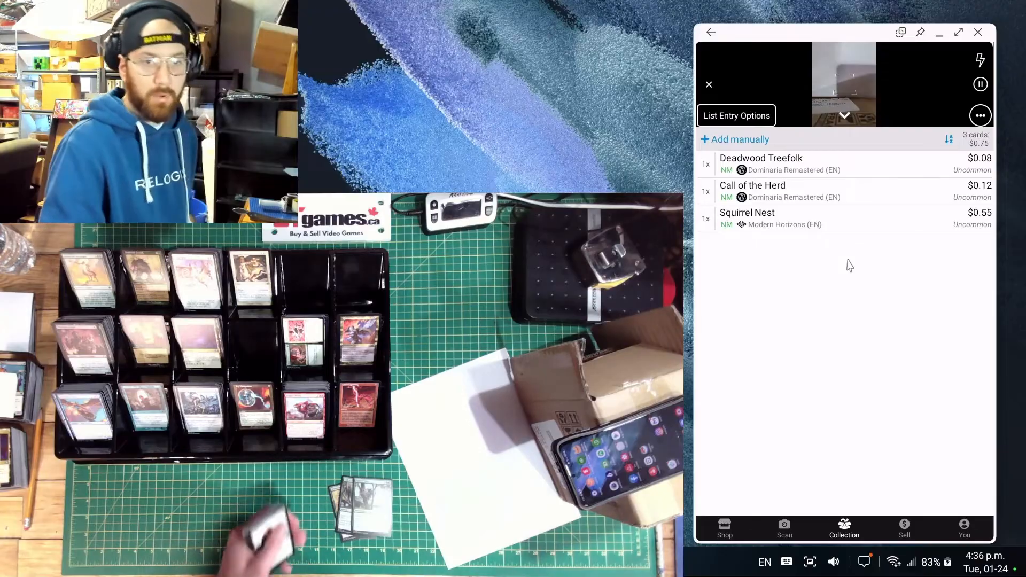
pyautogui.click(747, 211)
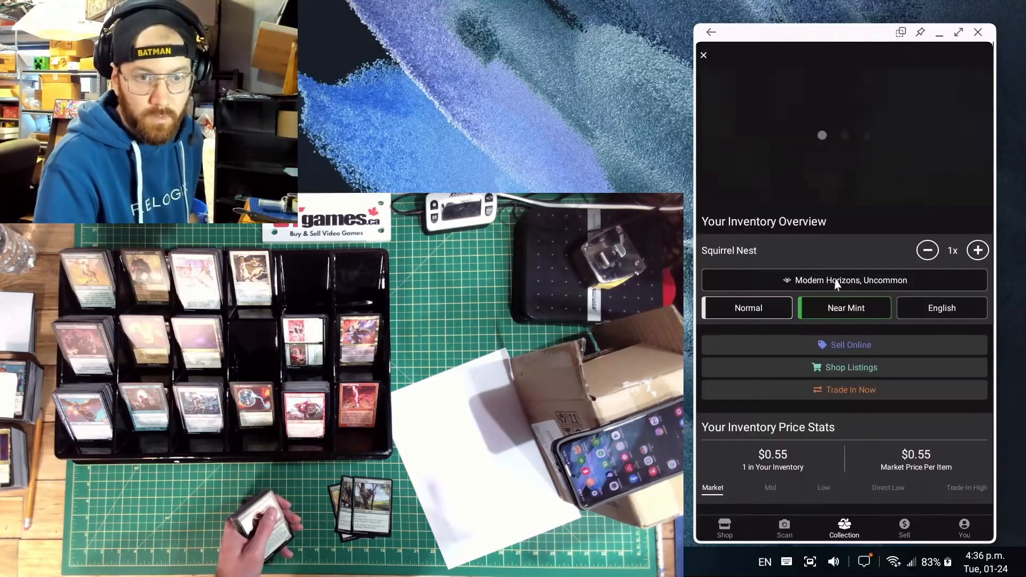
pyautogui.click(844, 280)
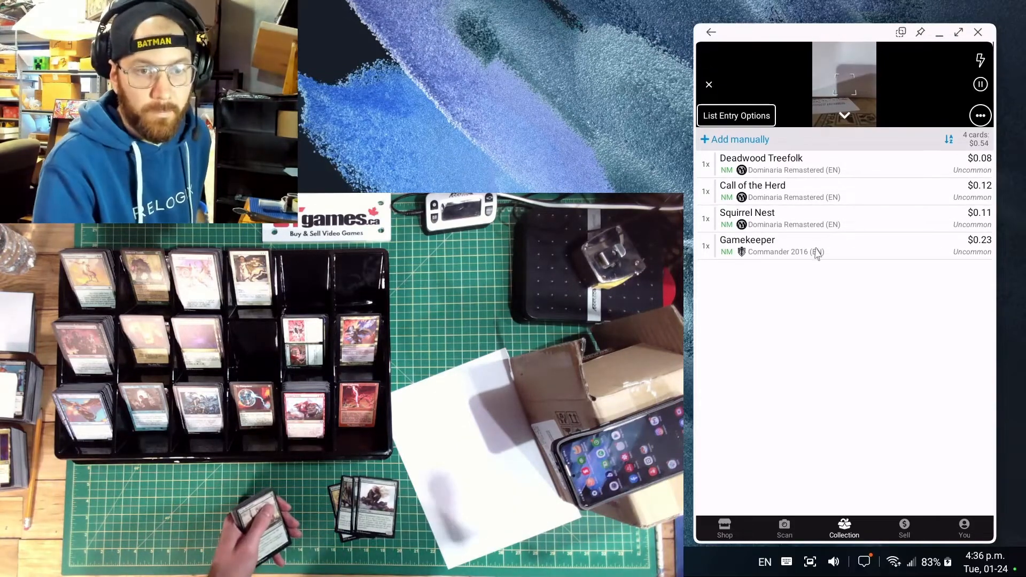
# Switch Gamekeeper to its Dominaria Remastered printing before scanning the next five cards.
pyautogui.click(747, 246)
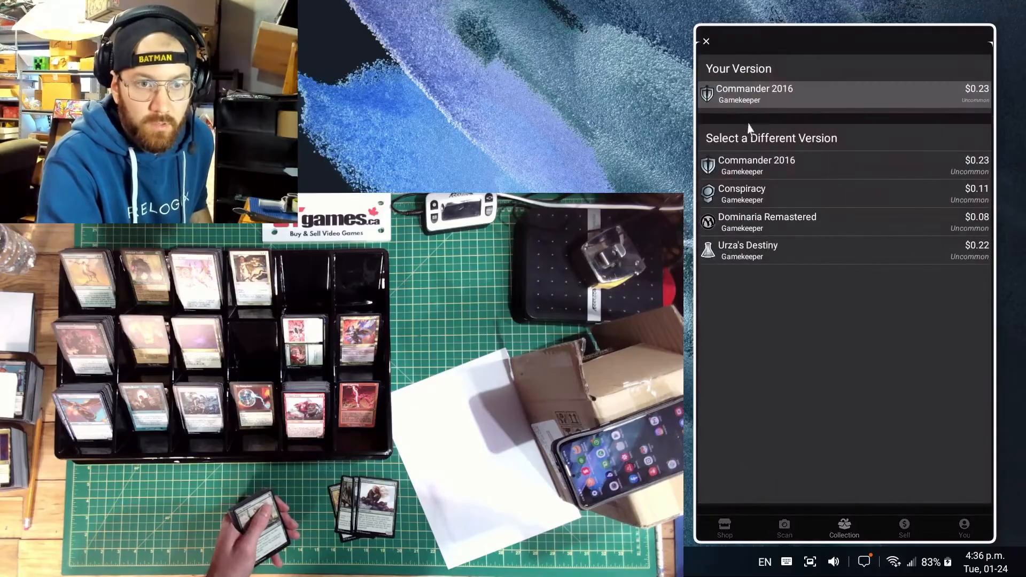
pyautogui.moveTo(789, 226)
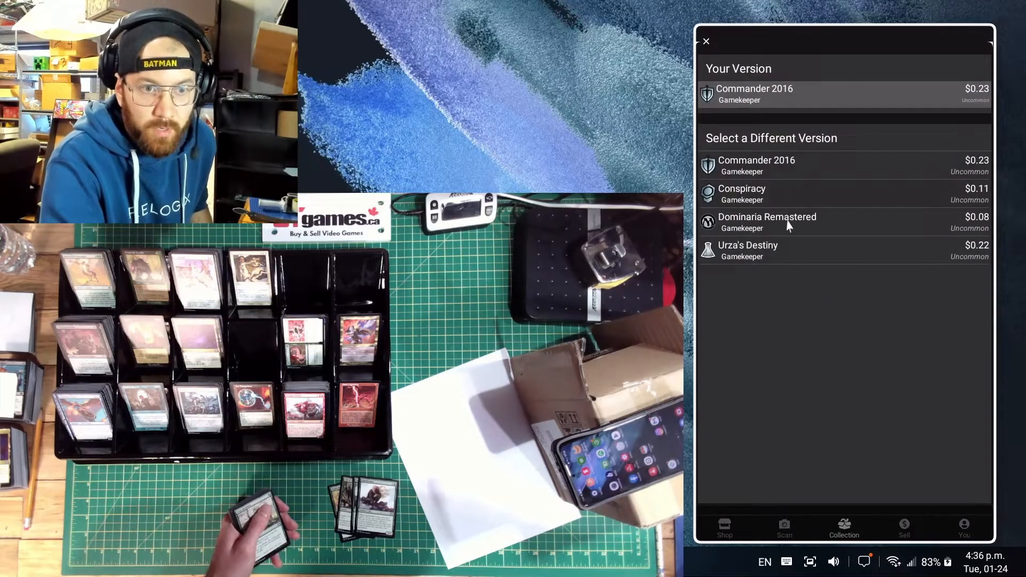
pyautogui.click(766, 222)
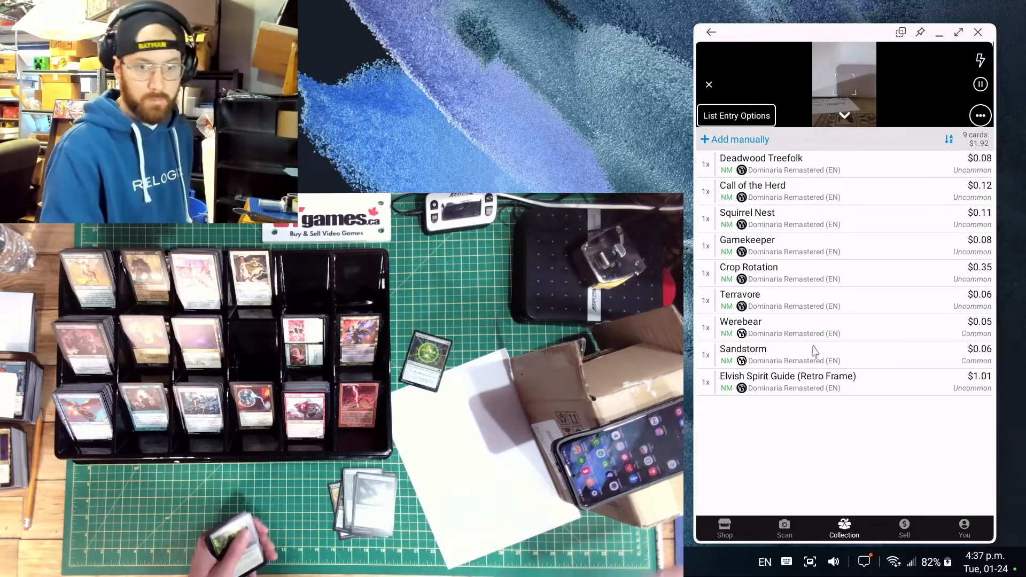
# Bring up Elvish Spirit Guide's alternative printings to swap the retro frame for the regular one.
pyautogui.click(787, 381)
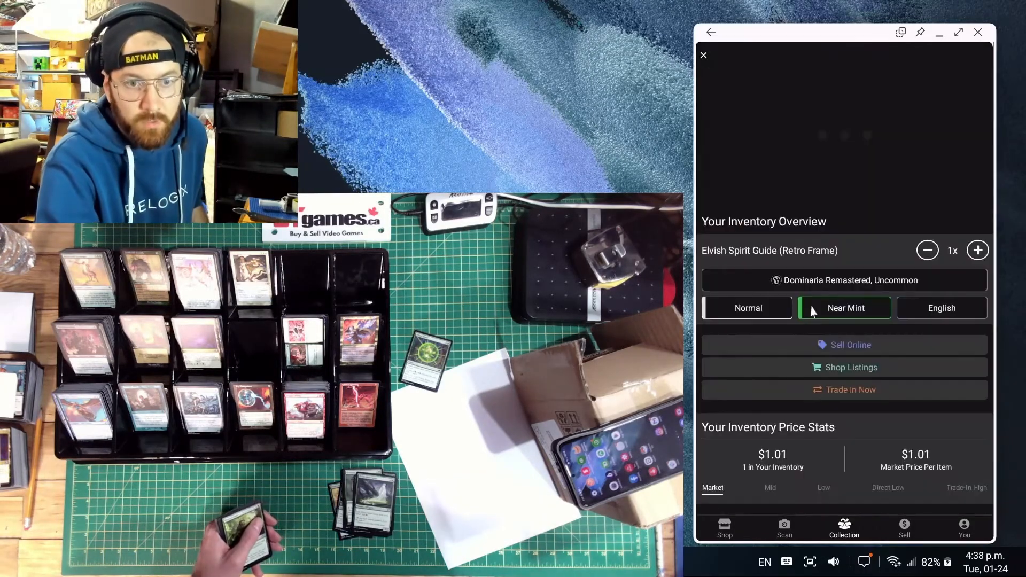
pyautogui.click(844, 280)
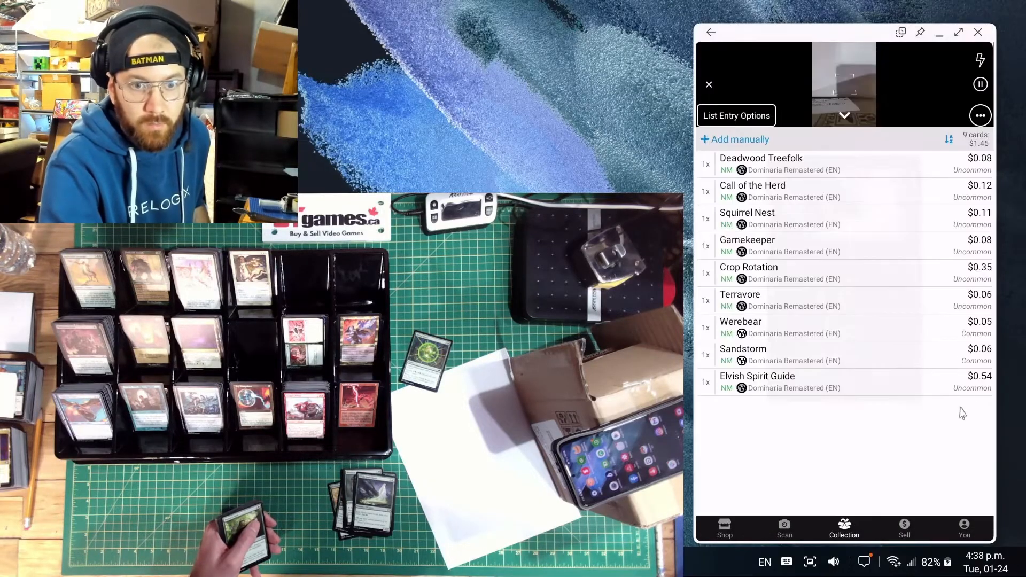
pyautogui.moveTo(888, 436)
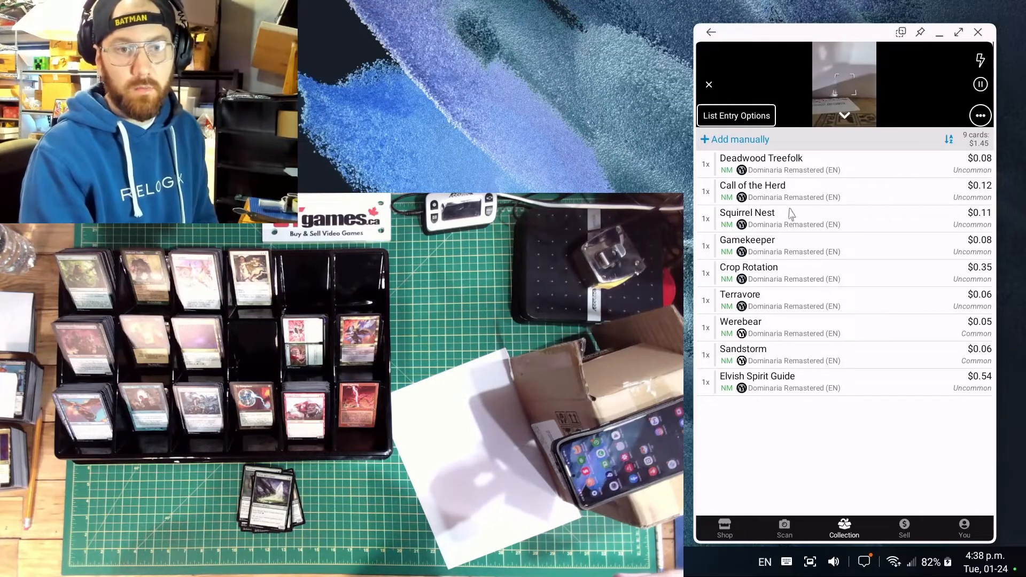
# Search manually for 'primal boost' to add the Dominaria Remastered Primal Boost.
pyautogui.click(734, 139)
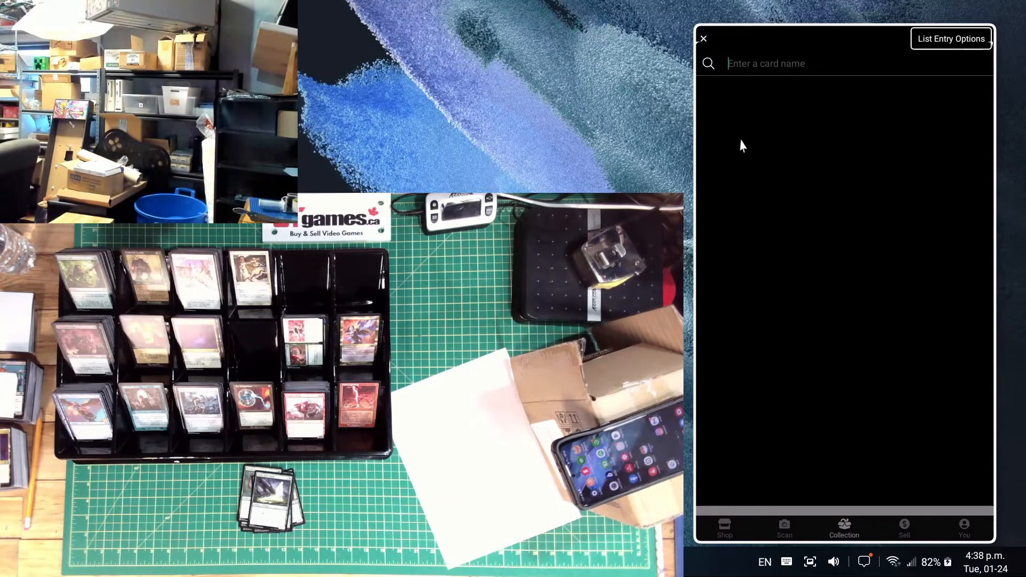
pyautogui.write('primalbo')
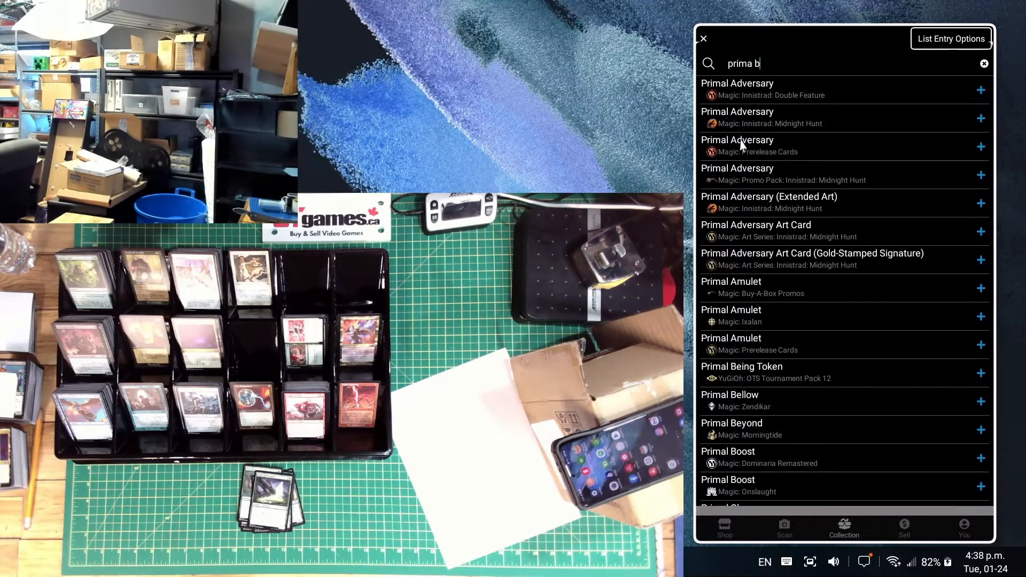
pyautogui.write('oost')
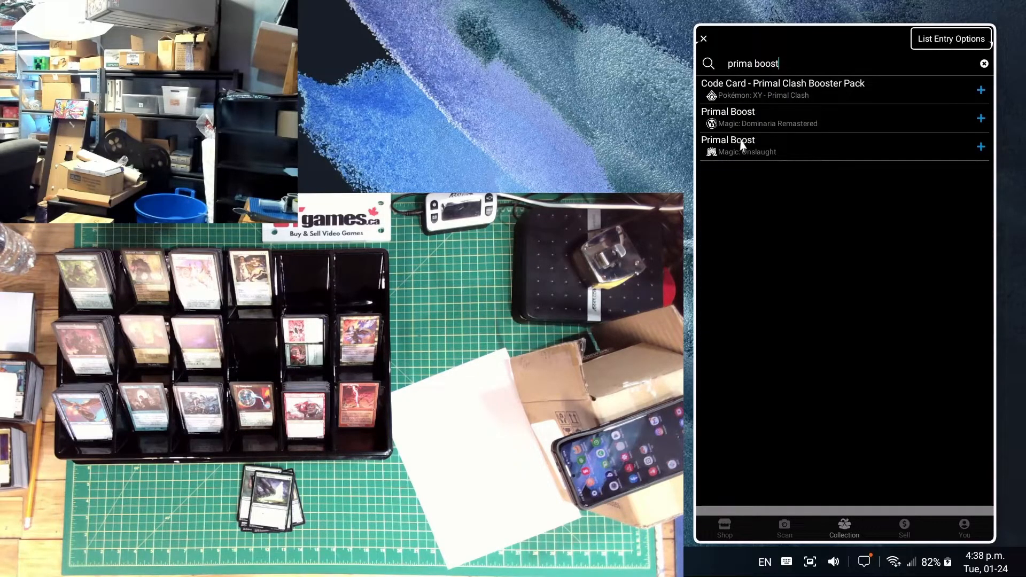
pyautogui.moveTo(747, 325)
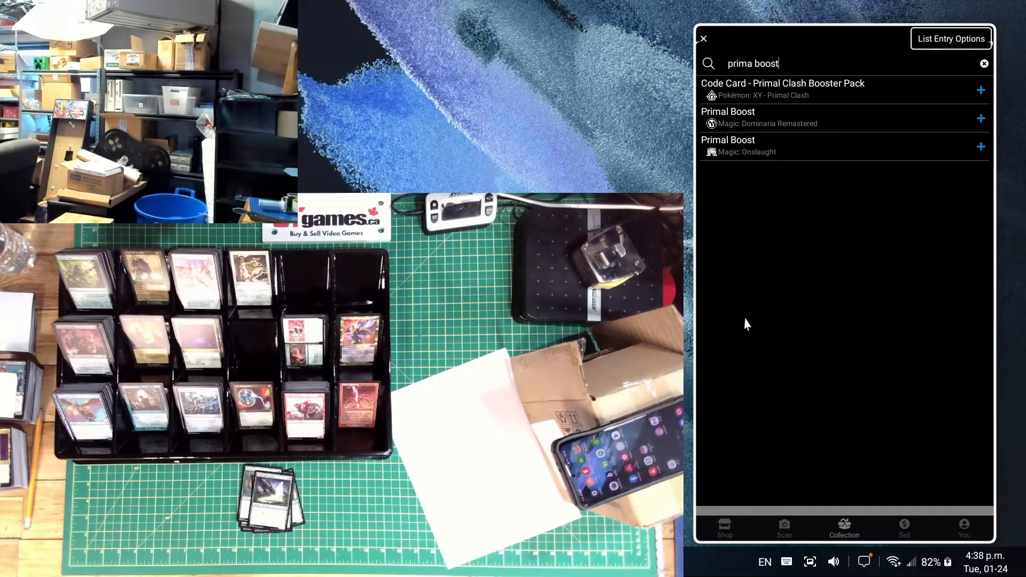
pyautogui.moveTo(803, 145)
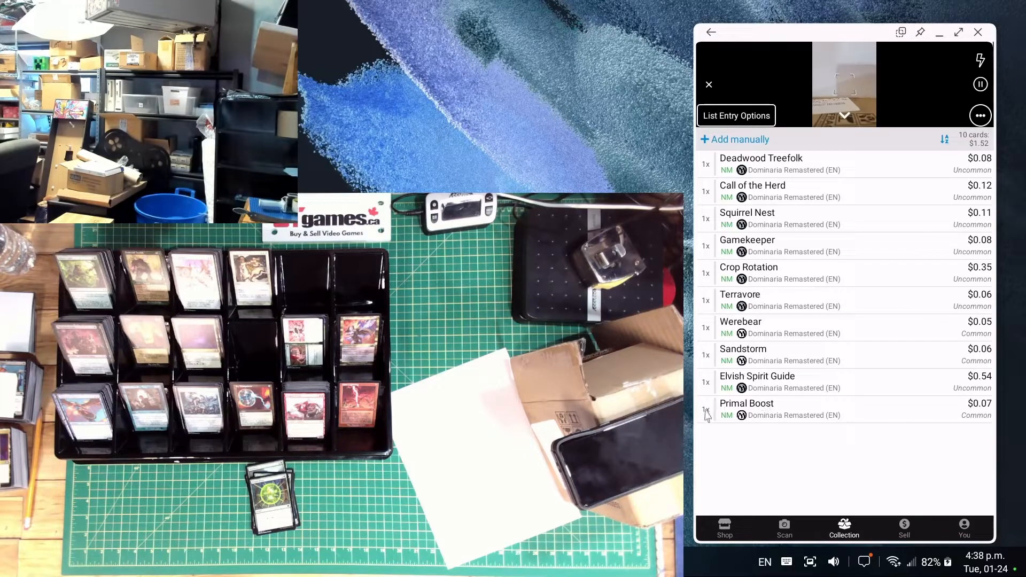
pyautogui.moveTo(866, 382)
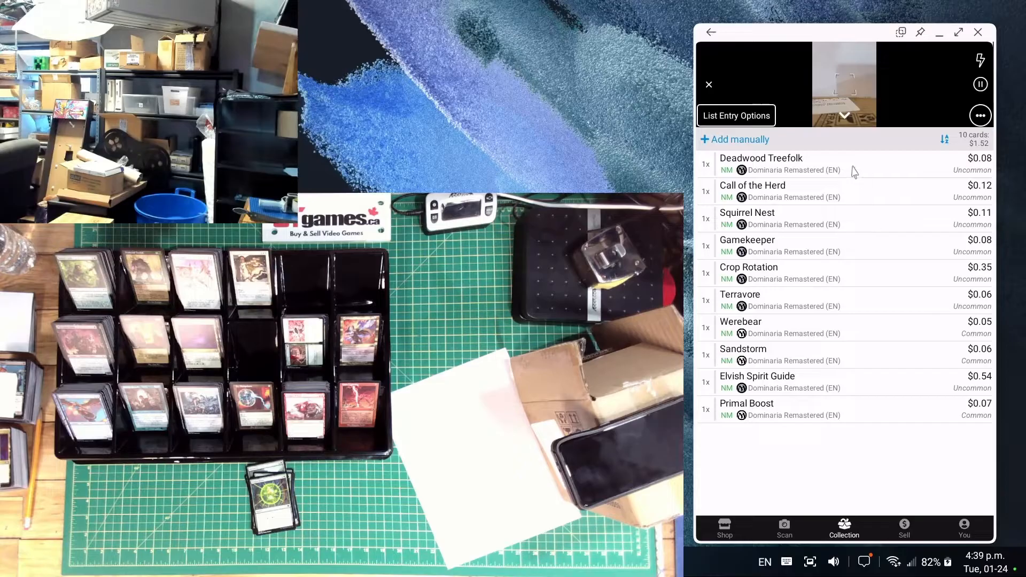
pyautogui.moveTo(925, 364)
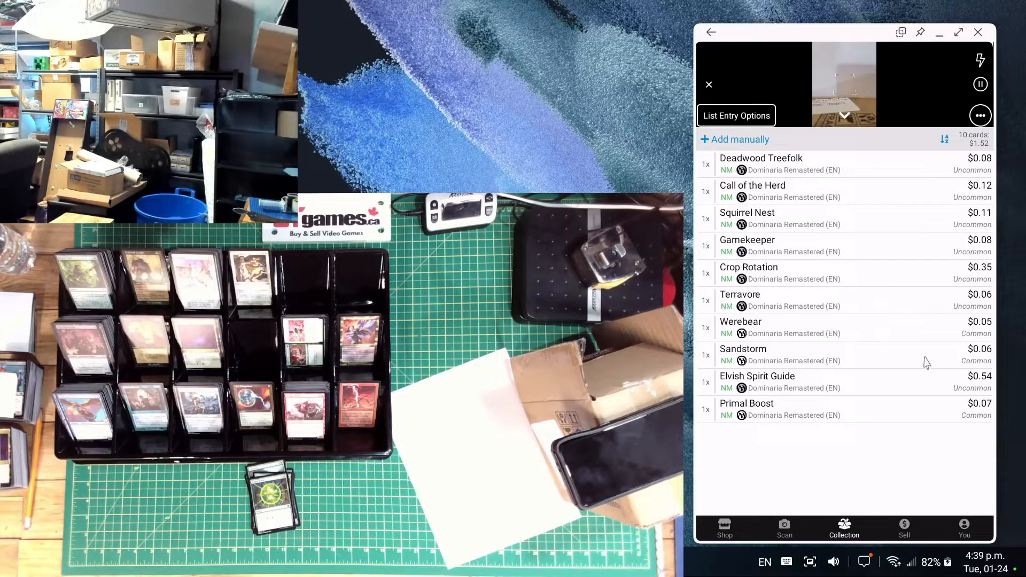
pyautogui.moveTo(898, 295)
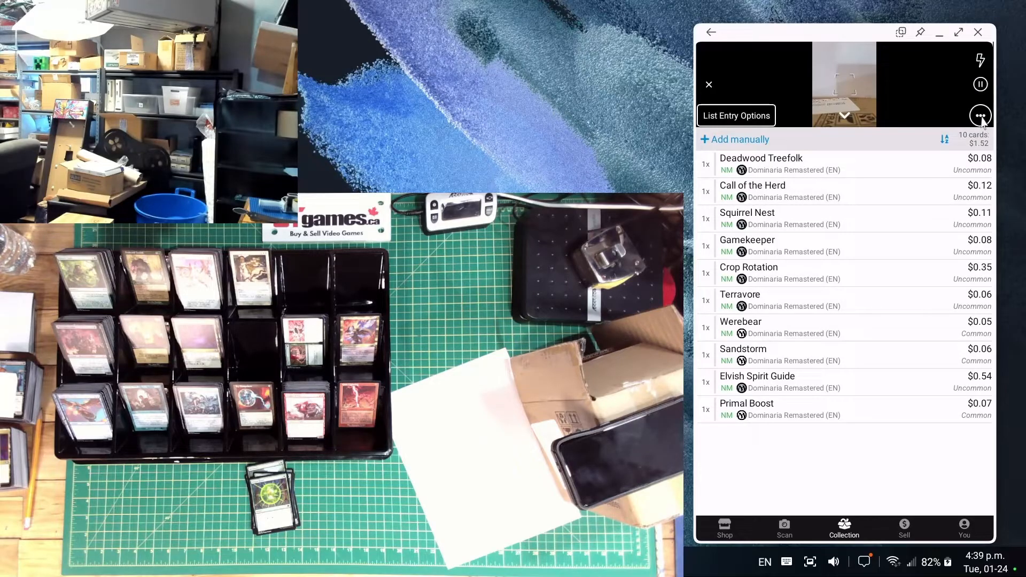
# Show the actions menu for the ten-card Dominaria Remastered list totaling $1.52.
pyautogui.click(980, 115)
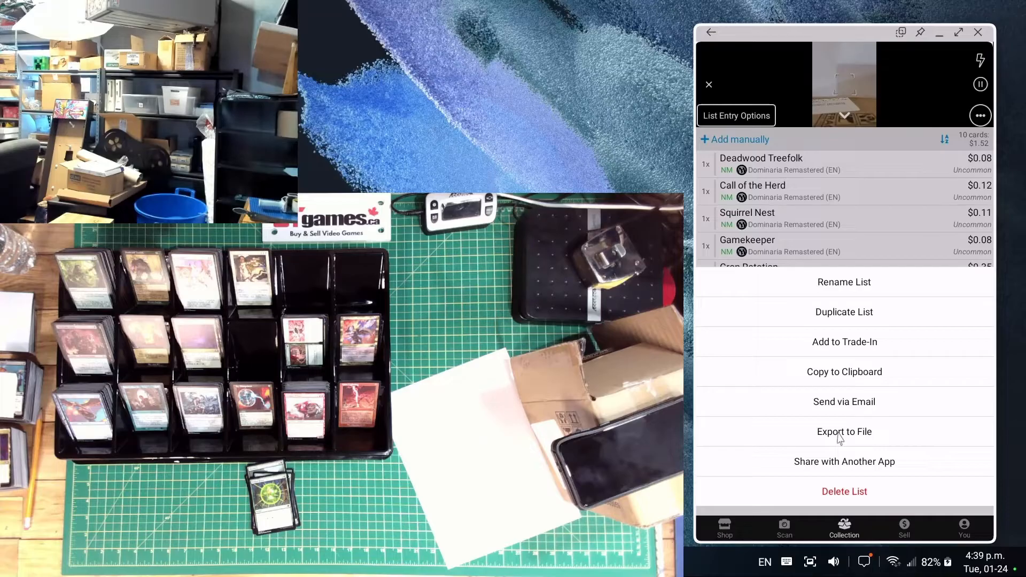
# Export the list to Downloads as 'Dominari Rem Test 1.csv' and dismiss the success message.
pyautogui.click(843, 430)
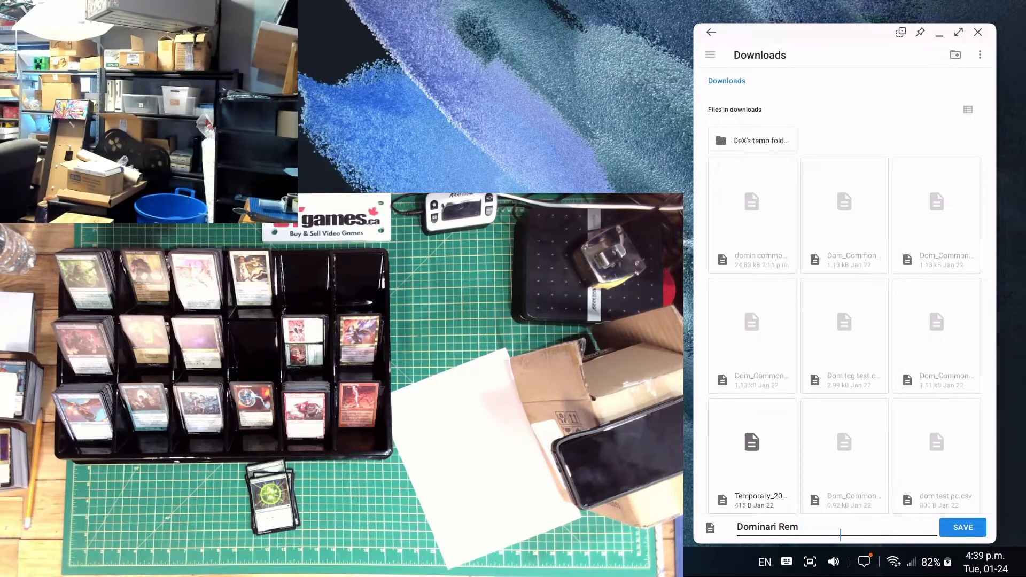
pyautogui.write('Test 1')
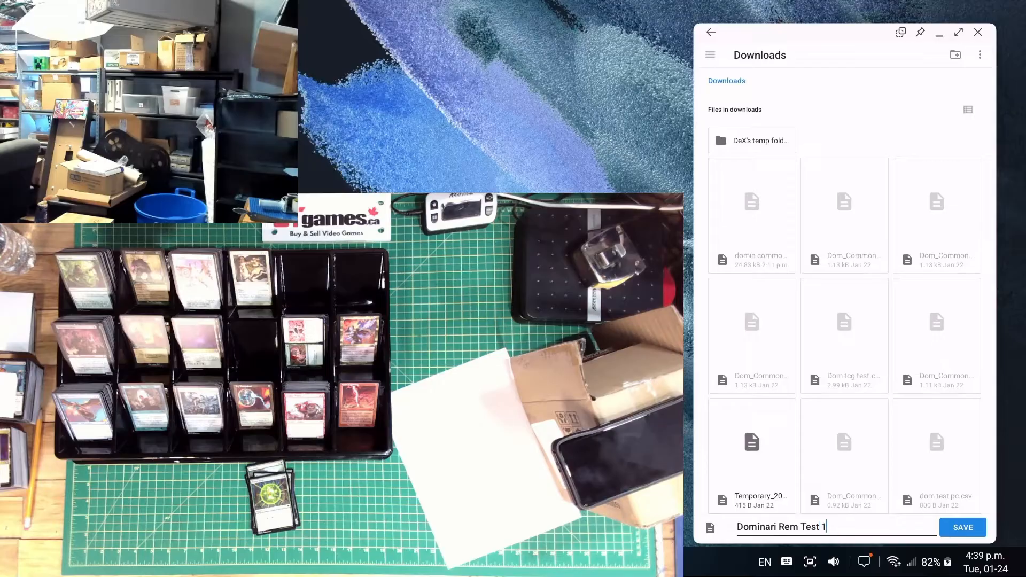
pyautogui.click(961, 526)
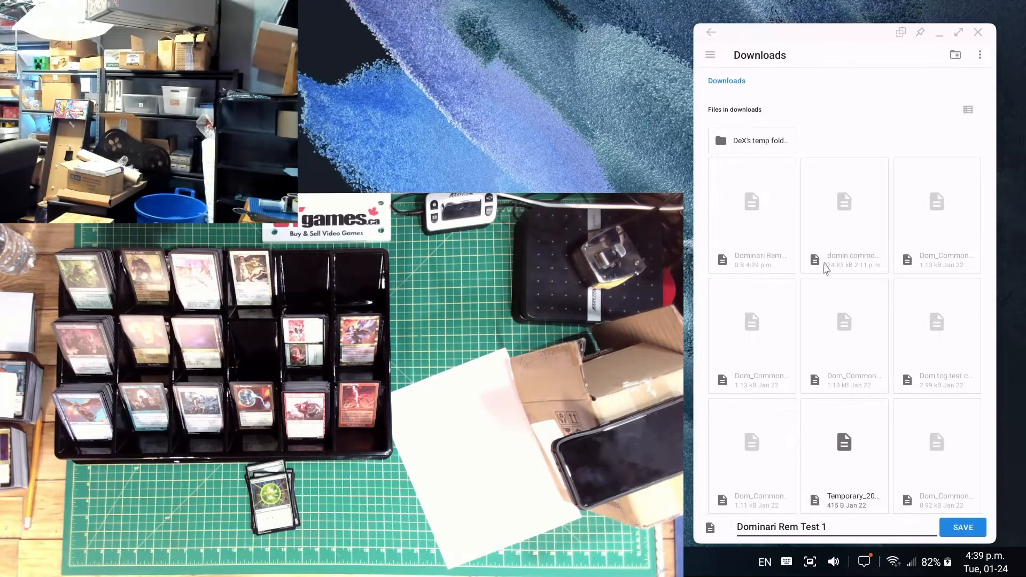
pyautogui.click(962, 527)
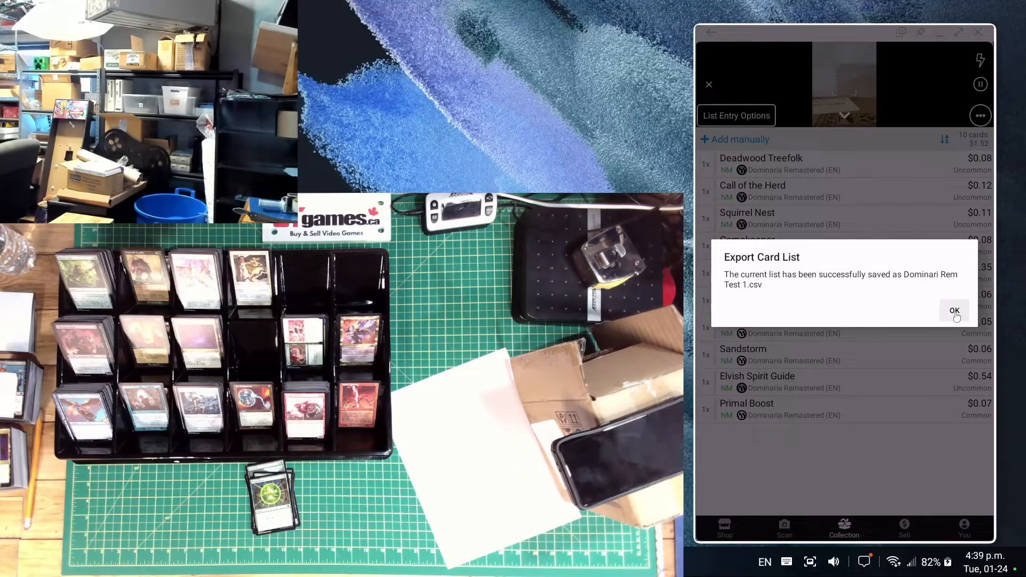
pyautogui.click(953, 309)
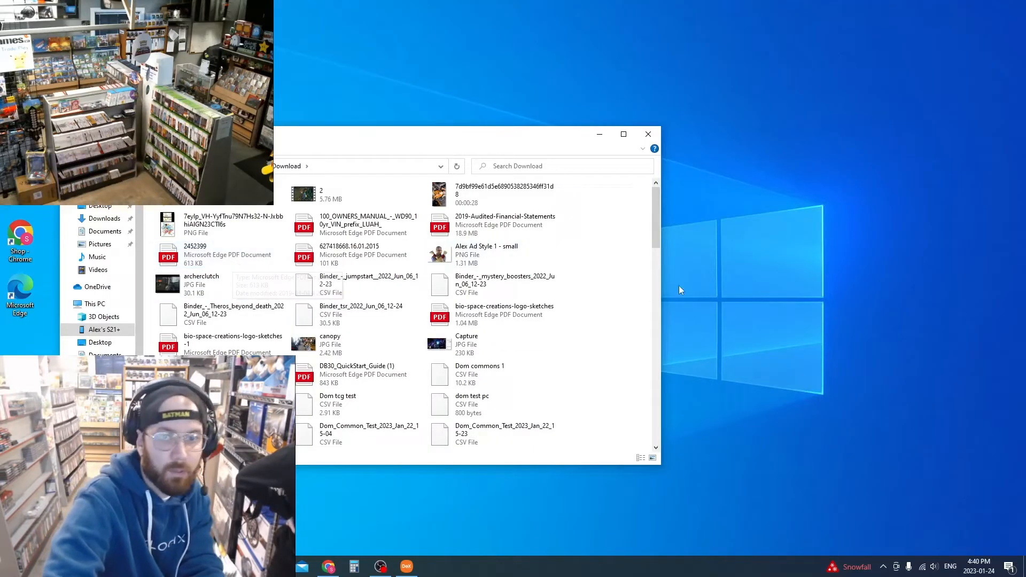
# Scroll through the Downloads folder looking for the exported Dominari Rem Test 1 CSV.
pyautogui.scroll(-3)
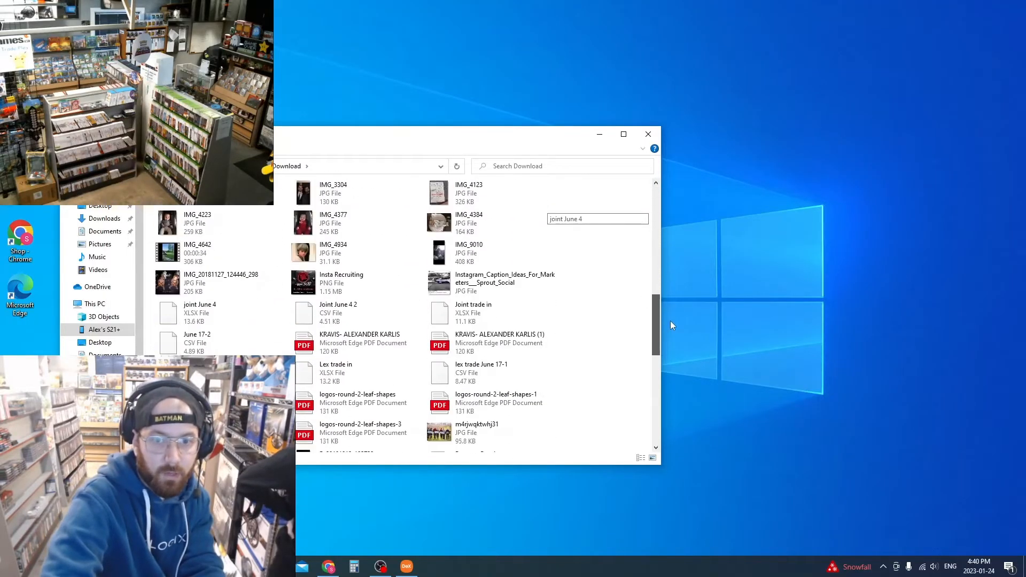
pyautogui.scroll(3)
pyautogui.write('dom')
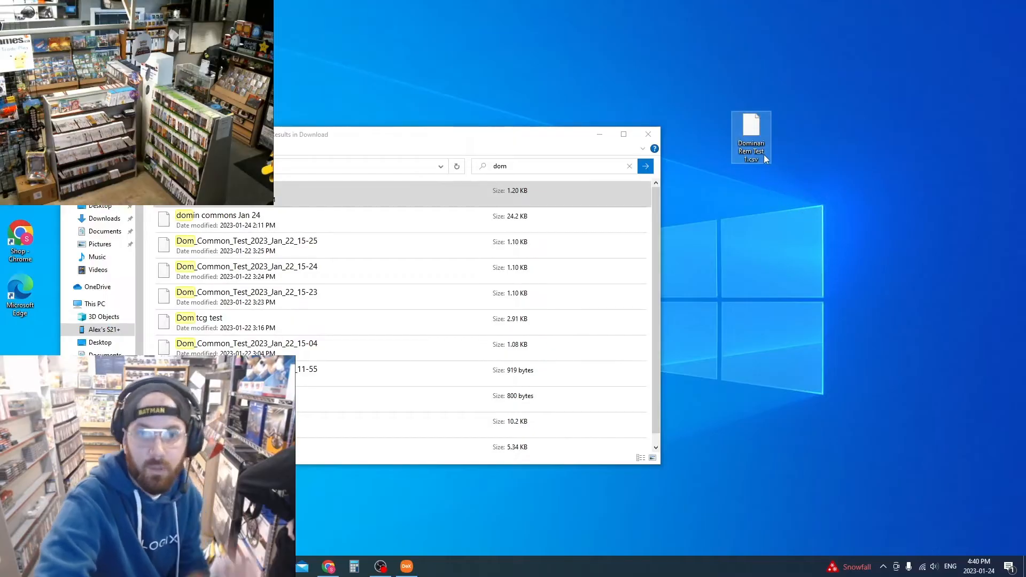
pyautogui.moveTo(752, 138)
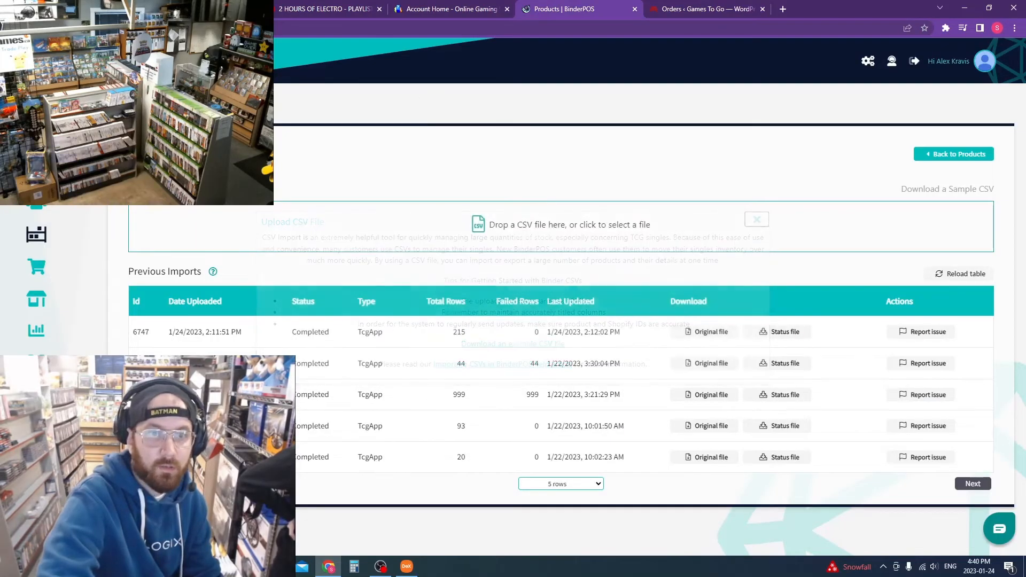
pyautogui.click(755, 219)
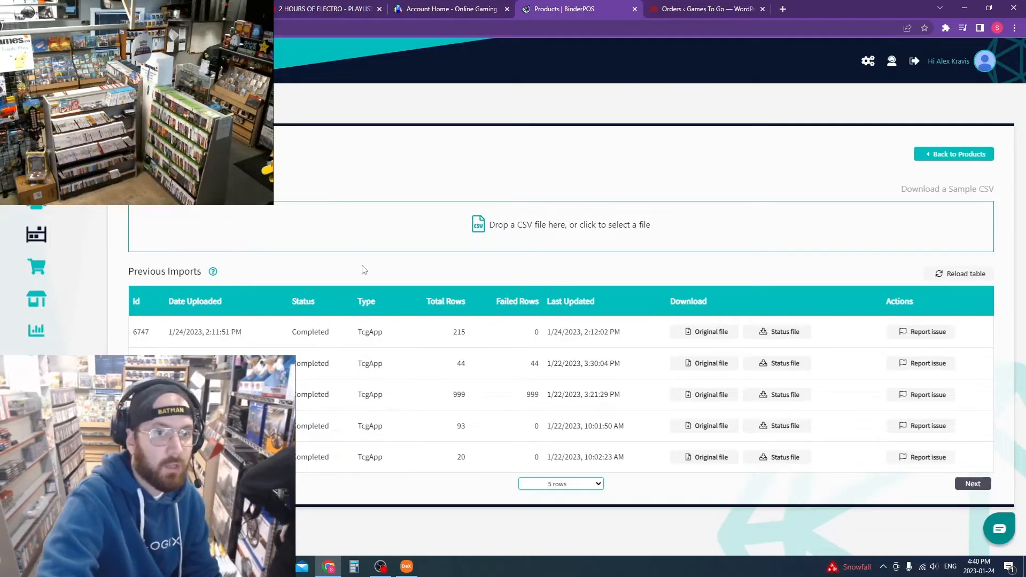
pyautogui.moveTo(326, 268)
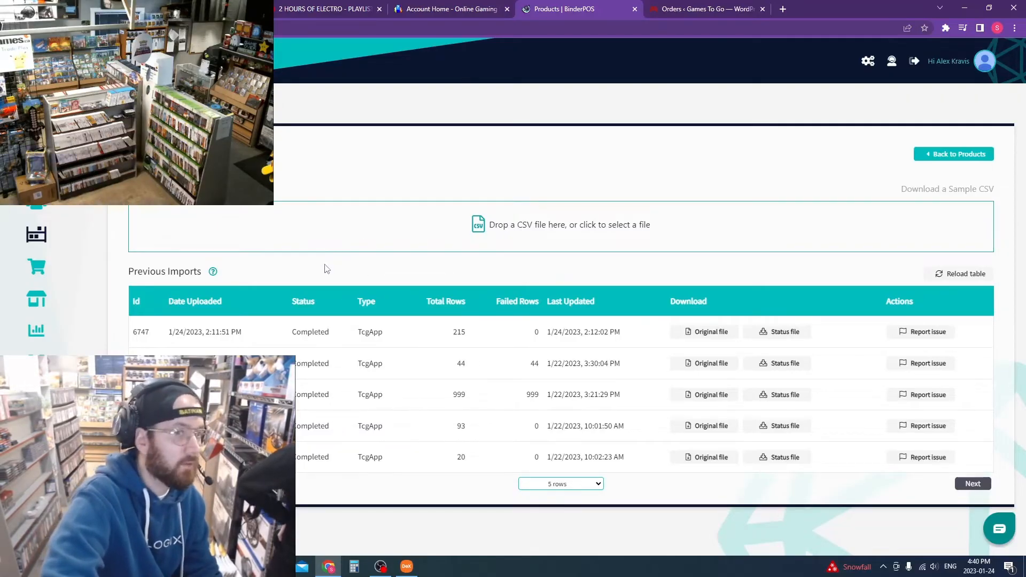
pyautogui.moveTo(314, 289)
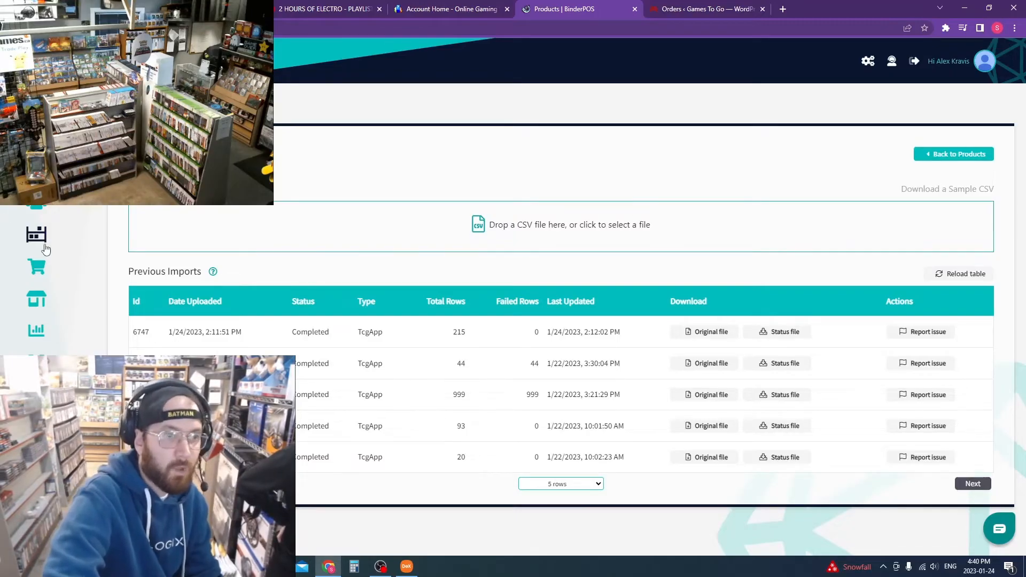
pyautogui.moveTo(37, 237)
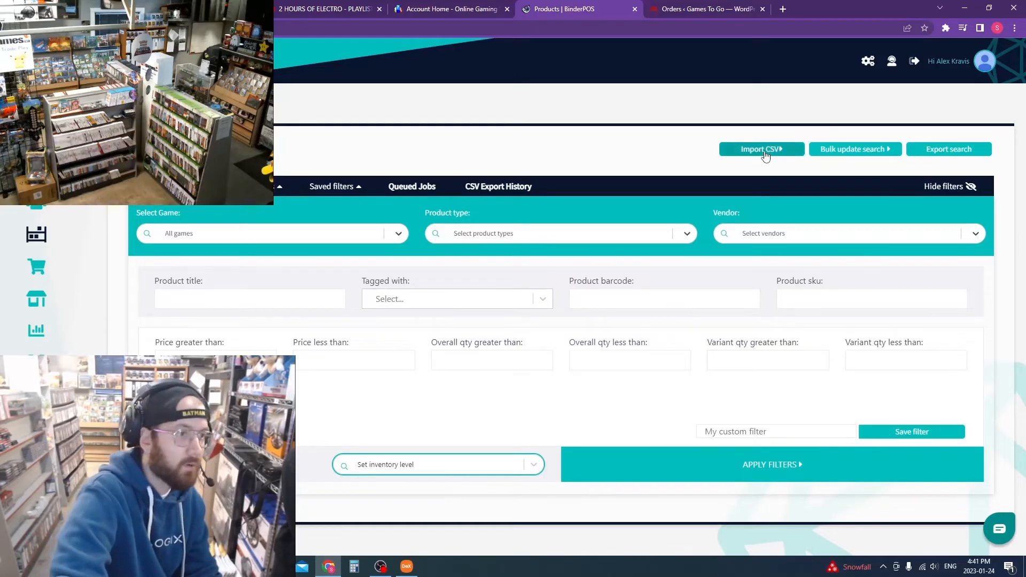
pyautogui.click(759, 148)
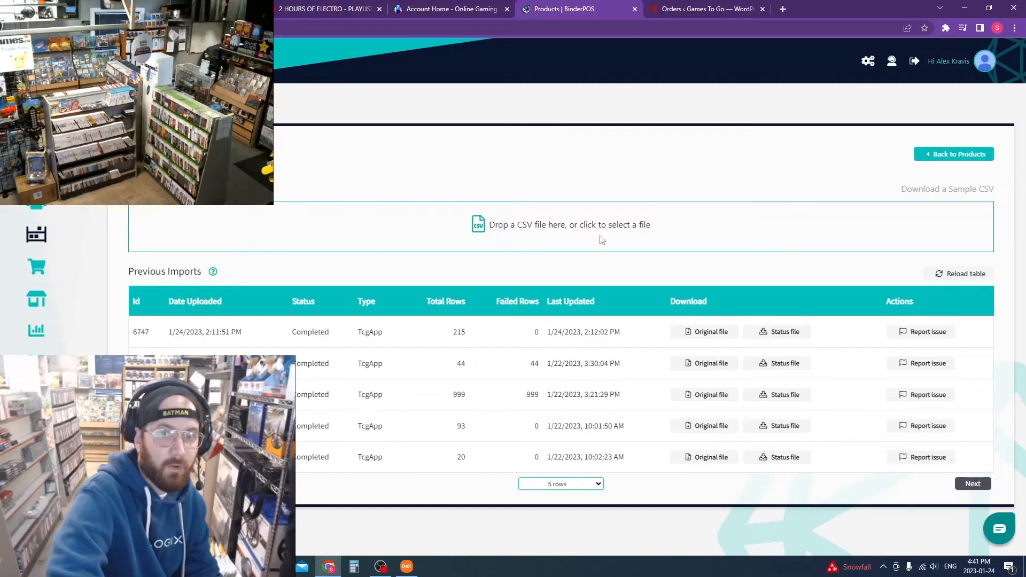
# Upload Dominari Rem Test 1.csv from the Desktop, queuing a 10-row TcgApp import.
pyautogui.click(568, 224)
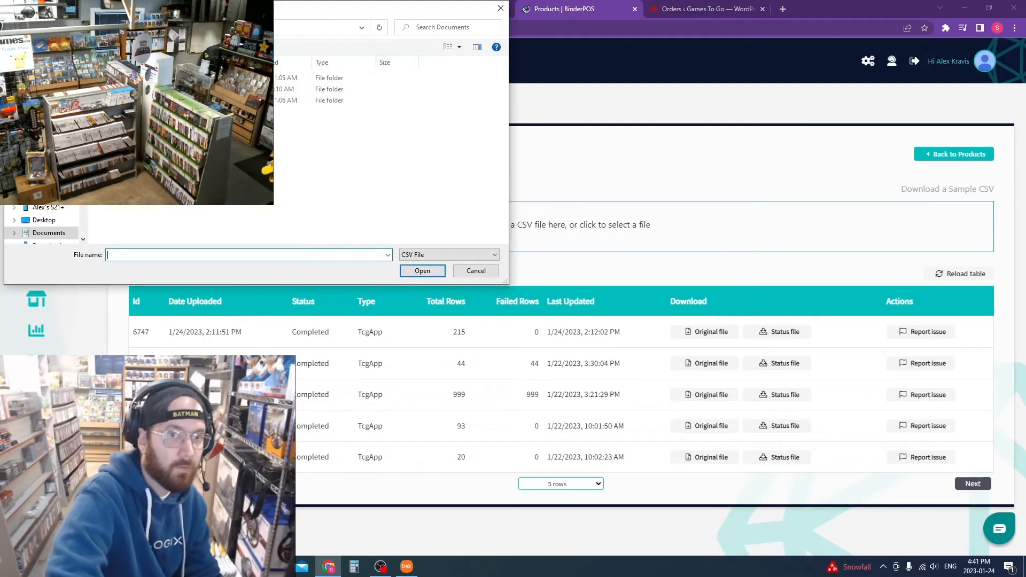
pyautogui.click(44, 220)
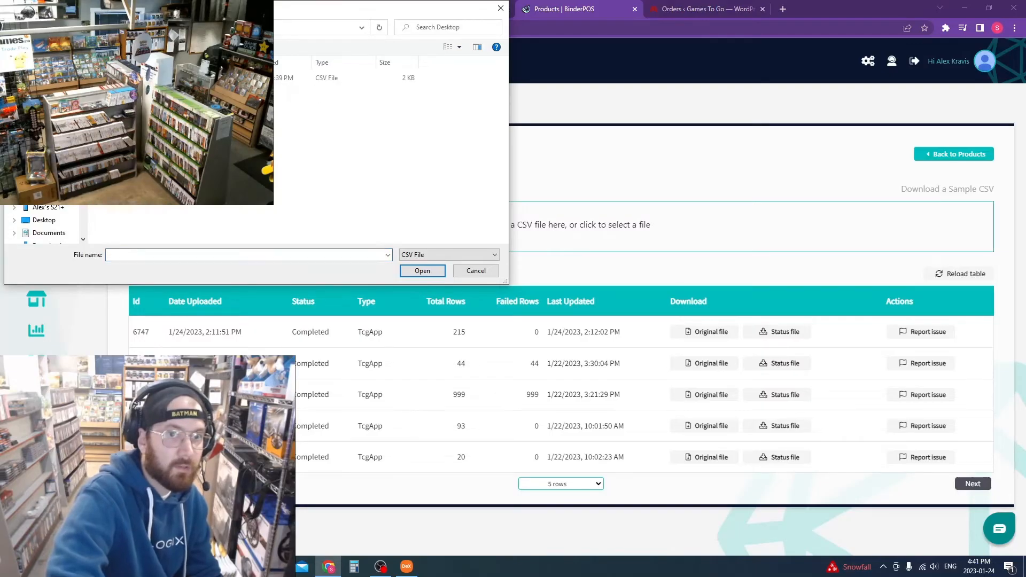
pyautogui.click(326, 78)
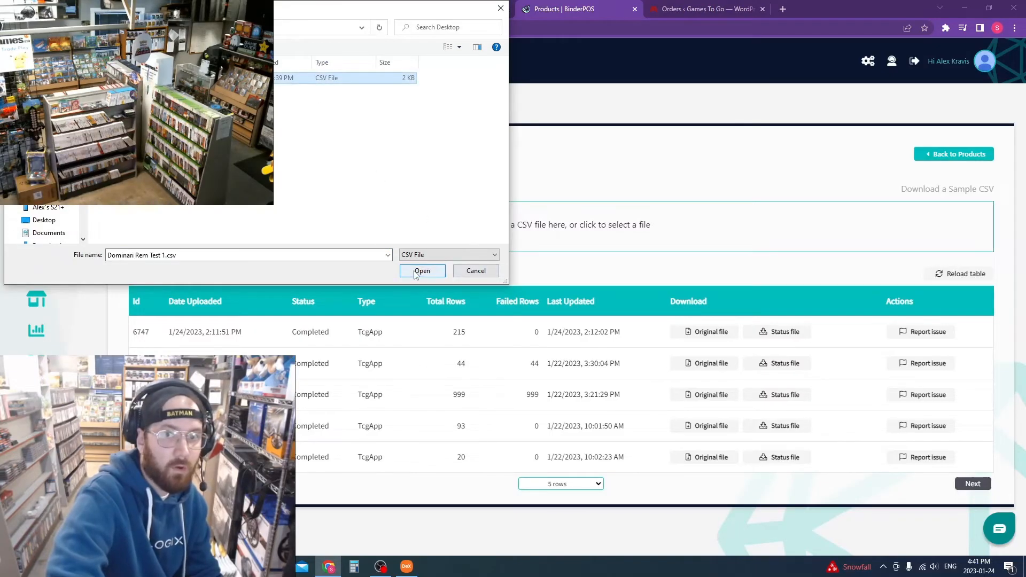
pyautogui.click(421, 270)
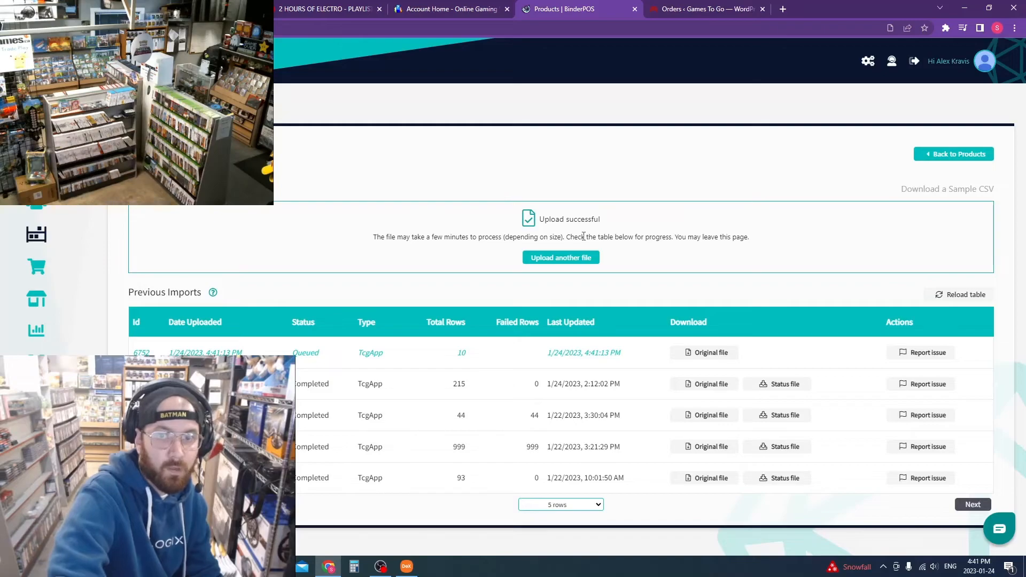
pyautogui.moveTo(199, 344)
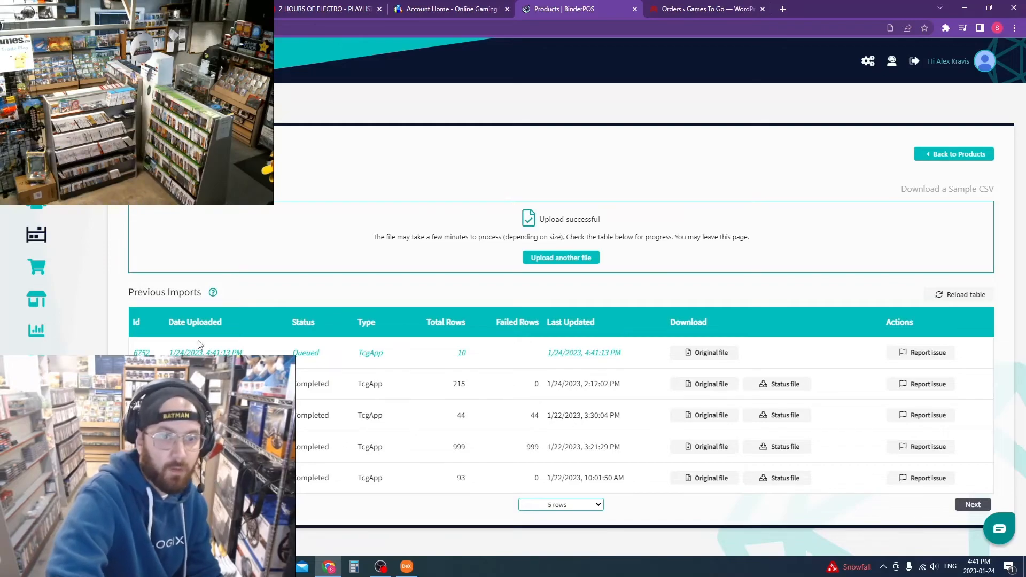
pyautogui.moveTo(345, 364)
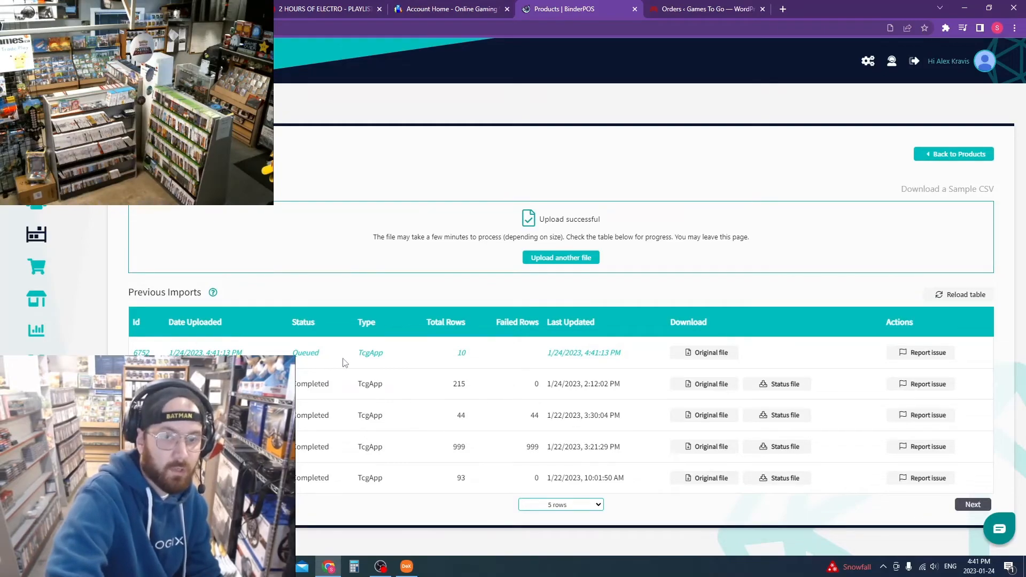
pyautogui.moveTo(481, 375)
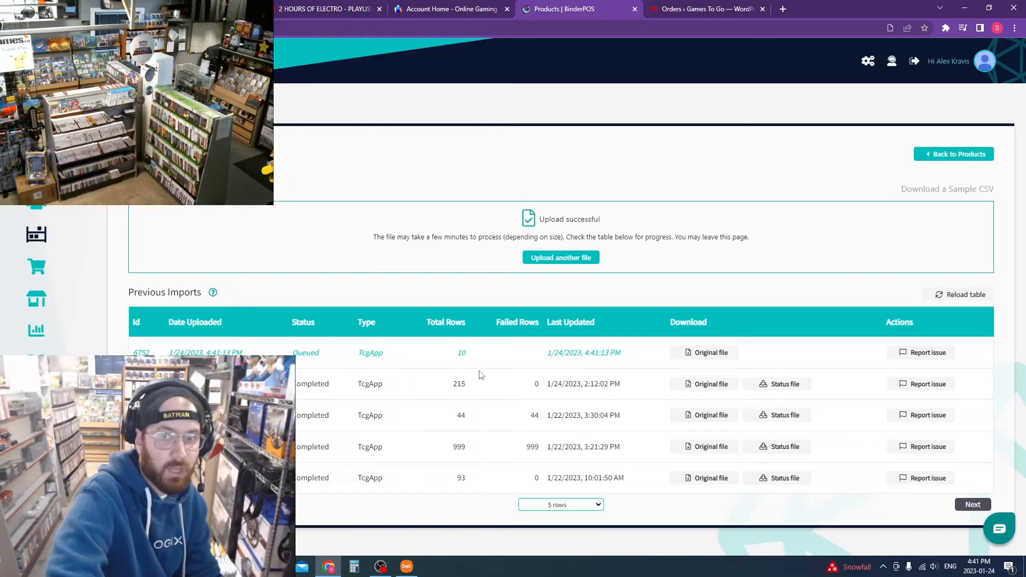
pyautogui.moveTo(487, 372)
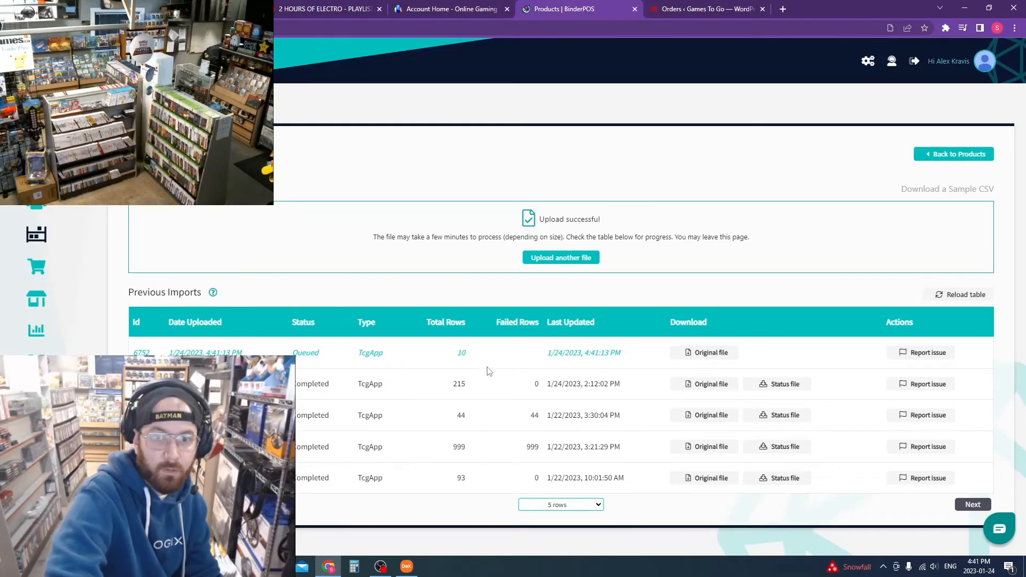
pyautogui.moveTo(313, 364)
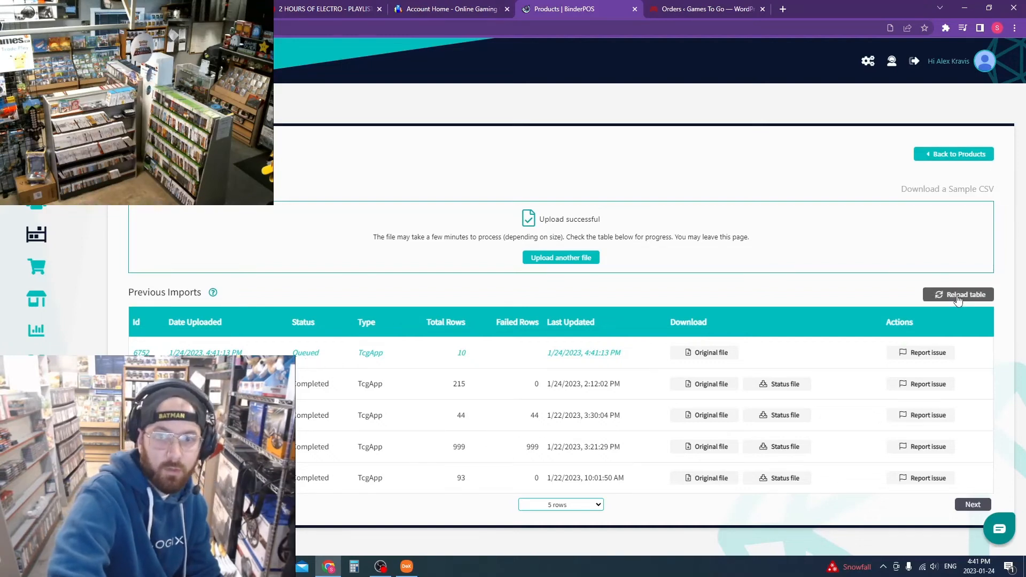
# Reload the Previous Imports table until the 10-row import shows Completed, 0 failed.
pyautogui.click(957, 295)
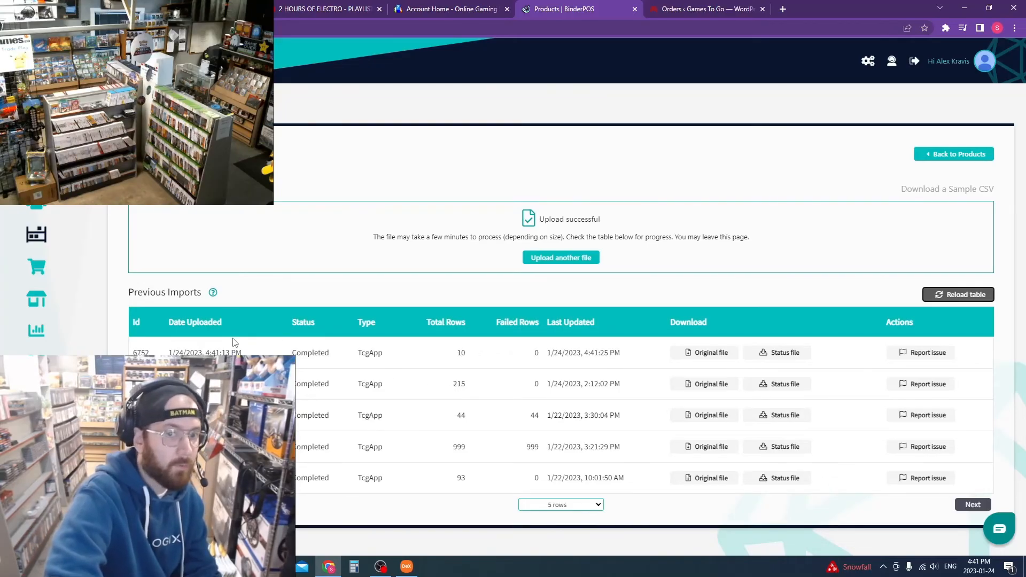
pyautogui.moveTo(228, 335)
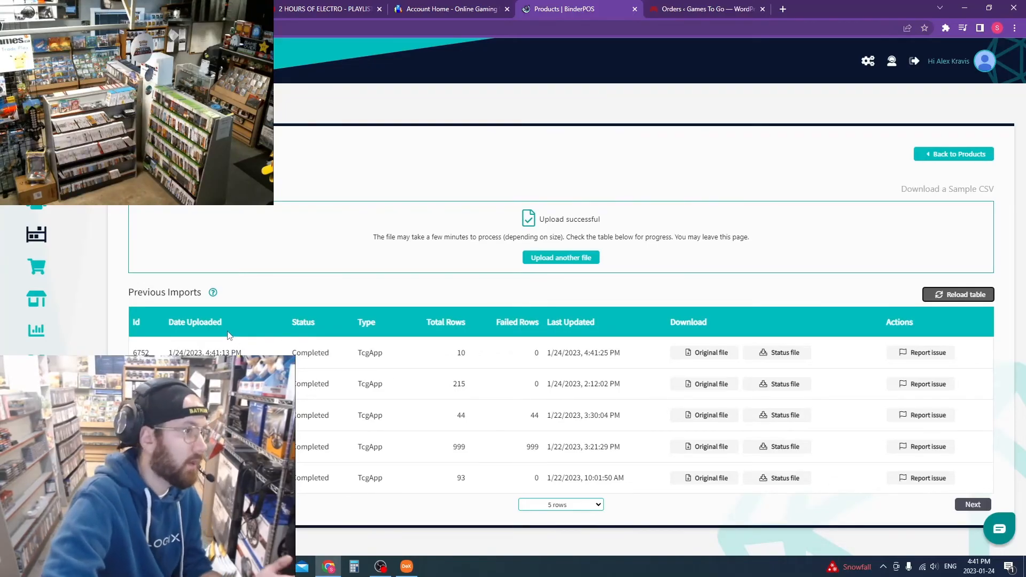
pyautogui.moveTo(244, 325)
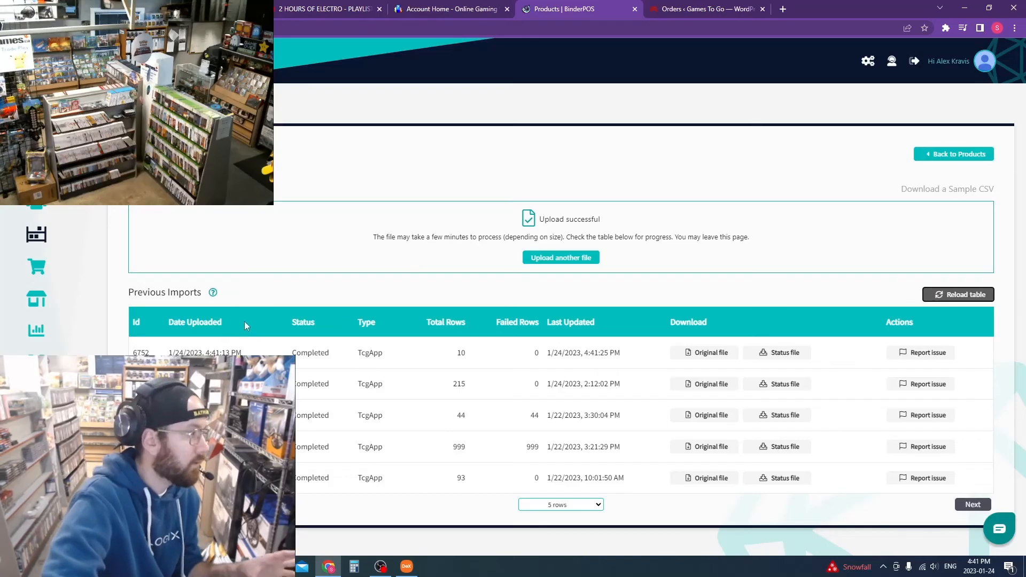
pyautogui.moveTo(193, 314)
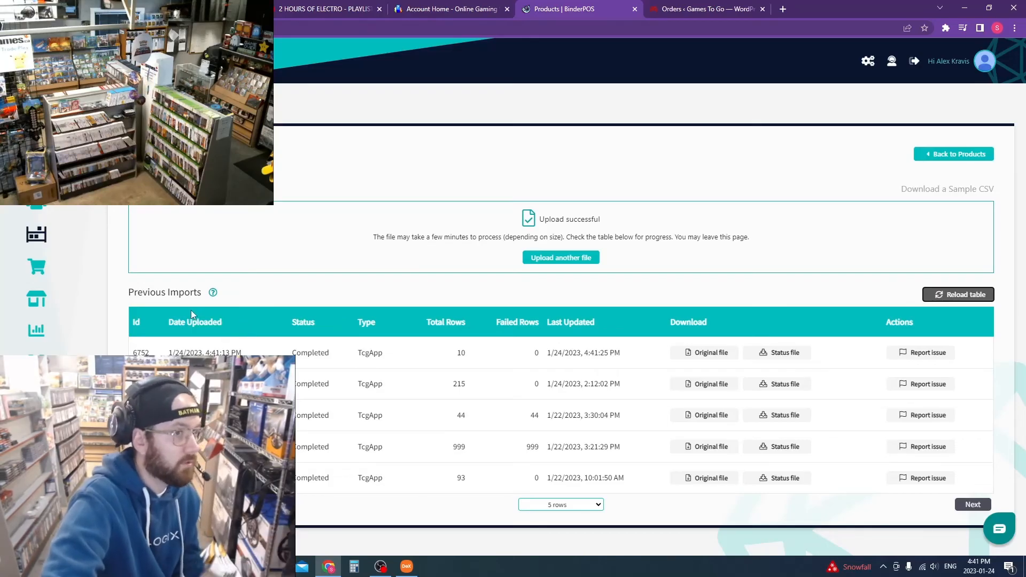